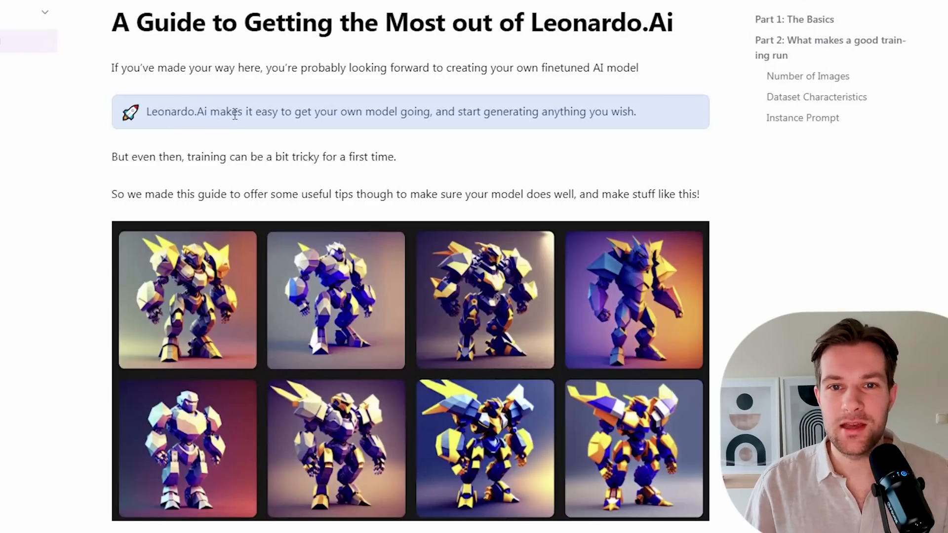
mouse_move(447, 126)
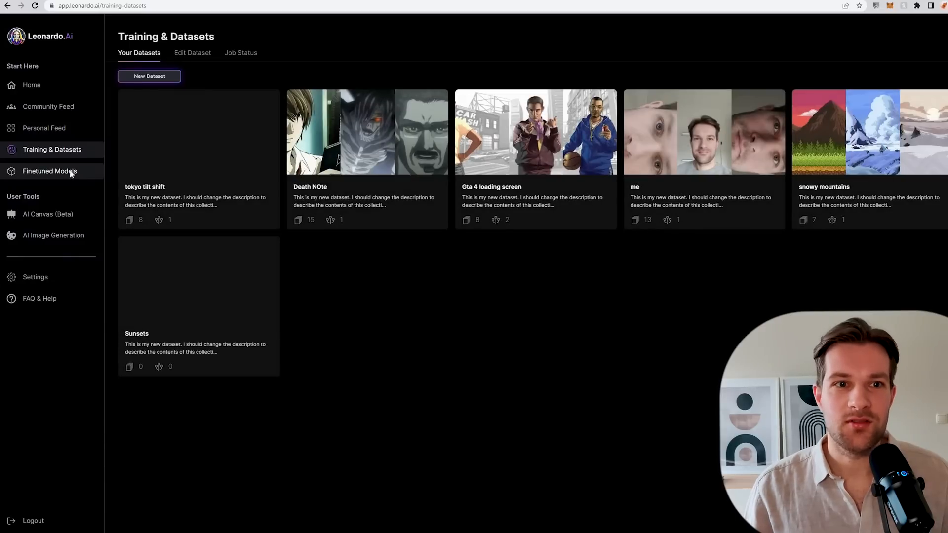
Show the Community Models list in the Finetuned Models gallery
click(50, 171)
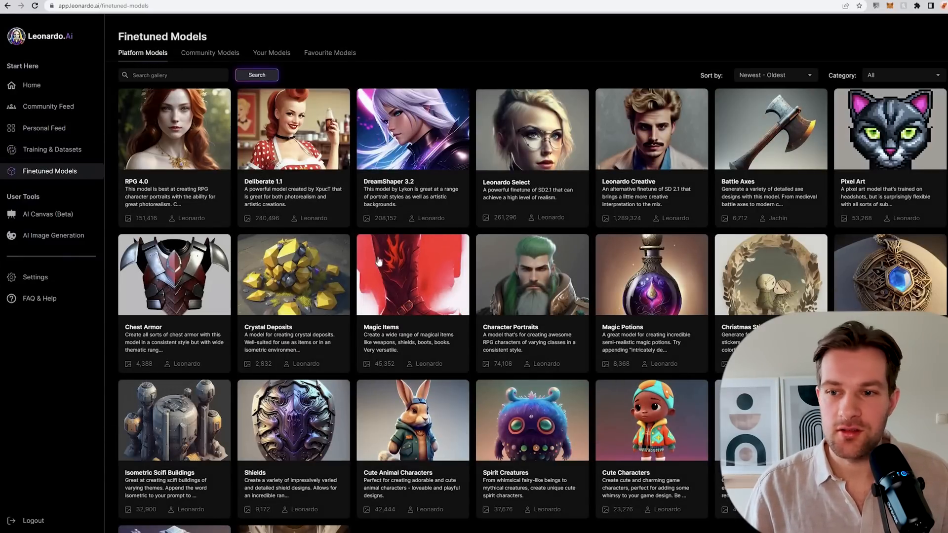
scroll(down, 3)
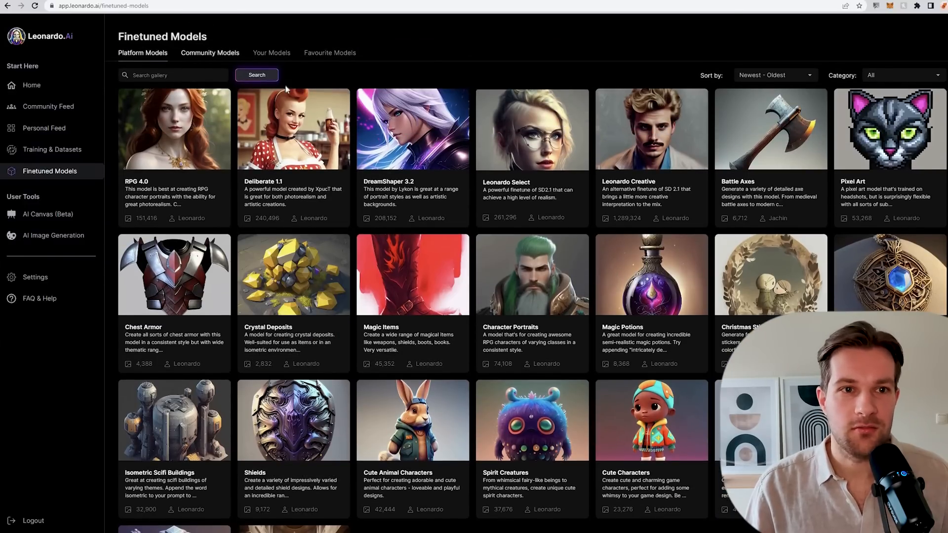
click(209, 53)
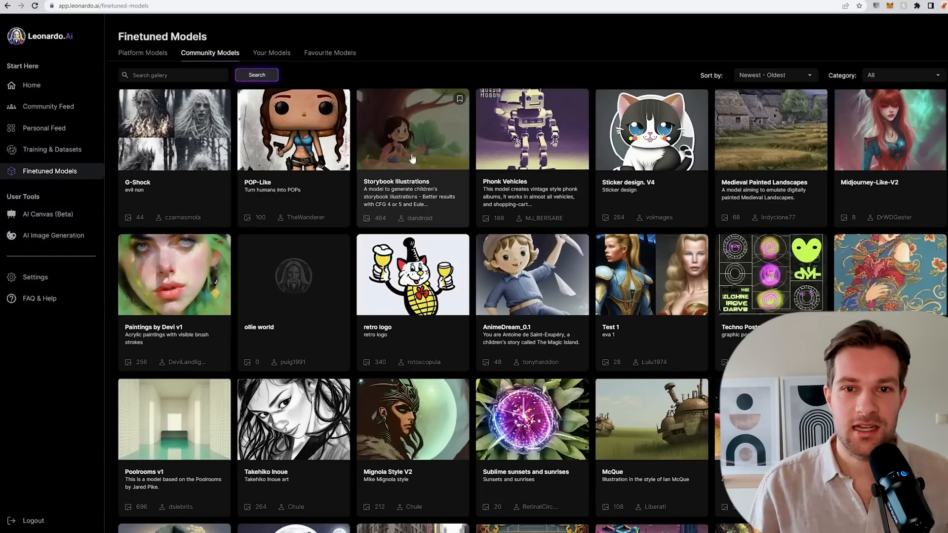
click(413, 130)
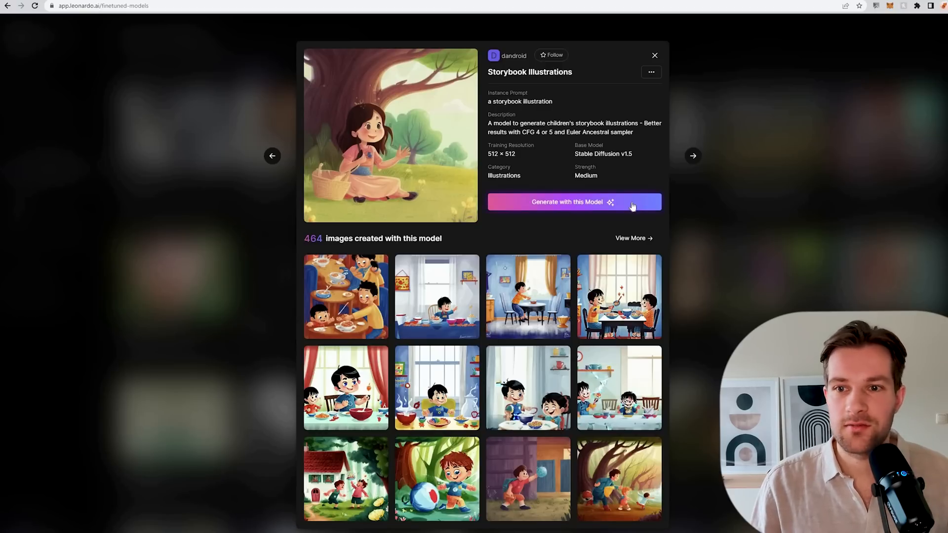
click(654, 56)
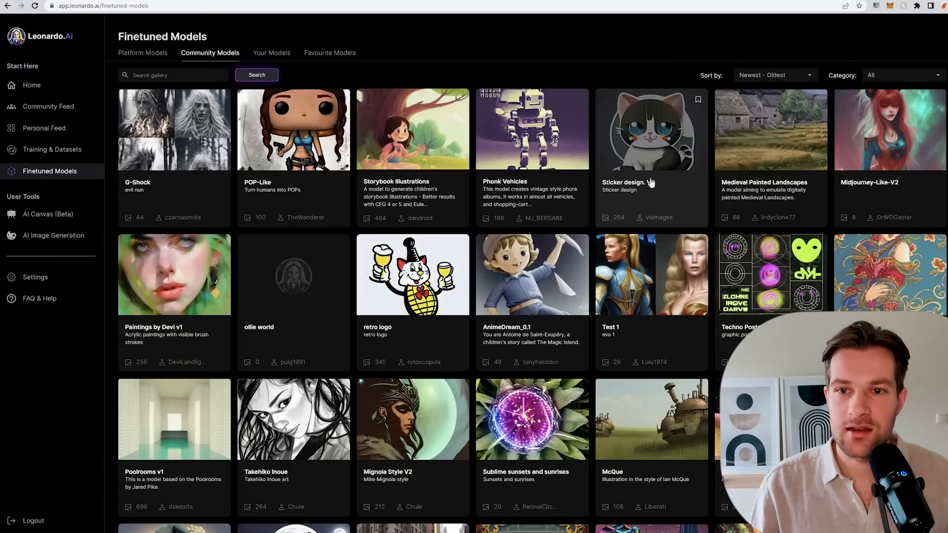
click(651, 129)
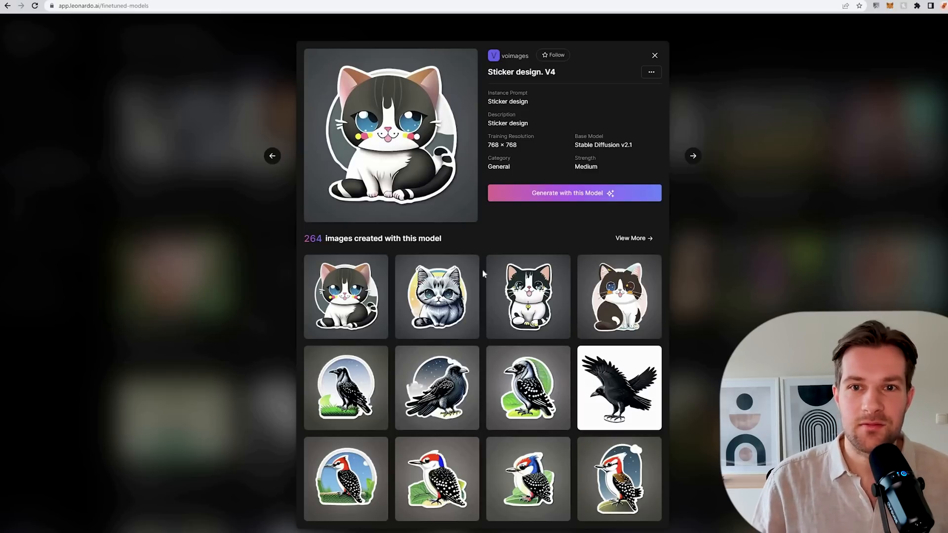
mouse_move(314, 165)
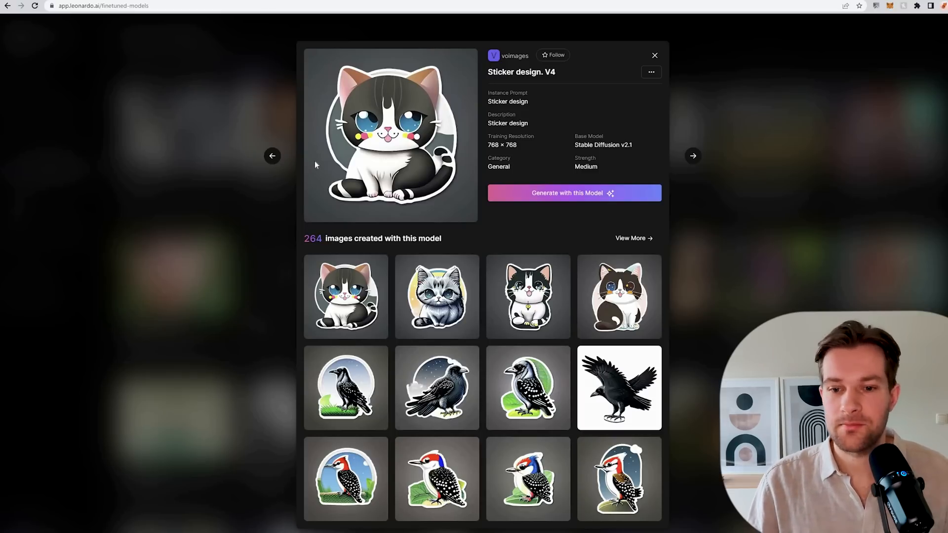
click(693, 156)
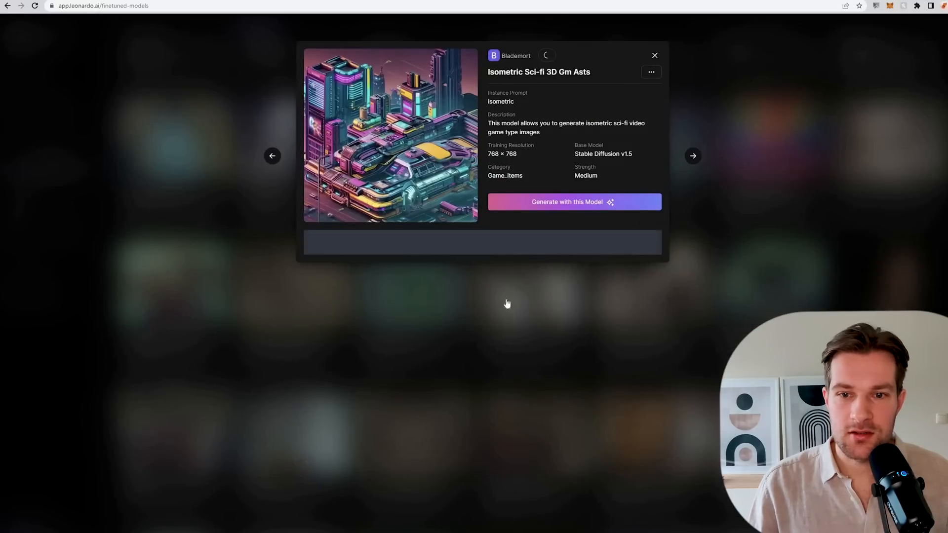
click(653, 56)
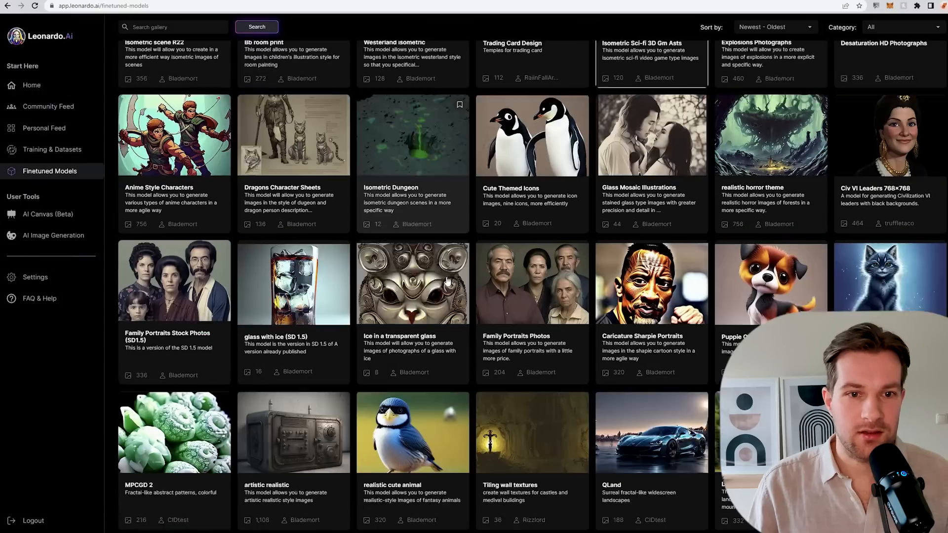
scroll(down, 3)
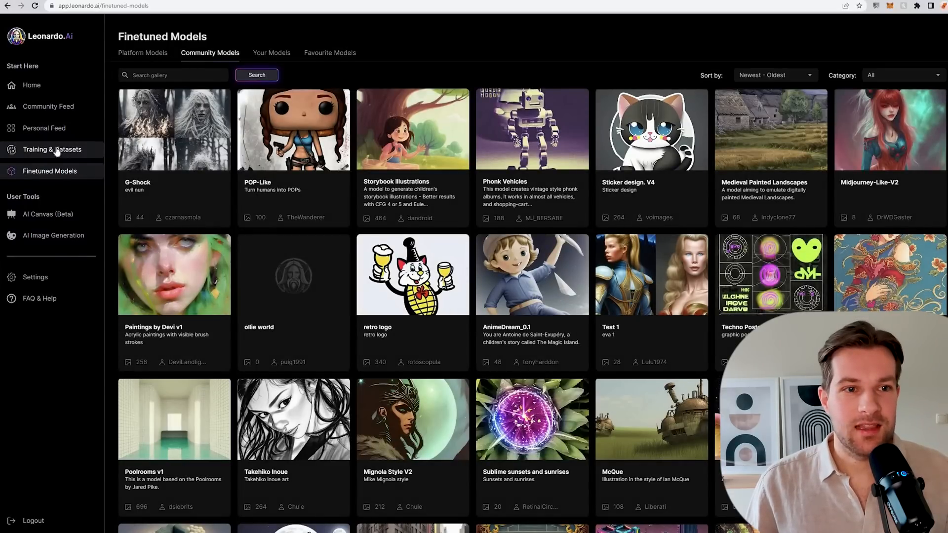
Review Job Status under Training & Datasets and return to your datasets list
click(52, 149)
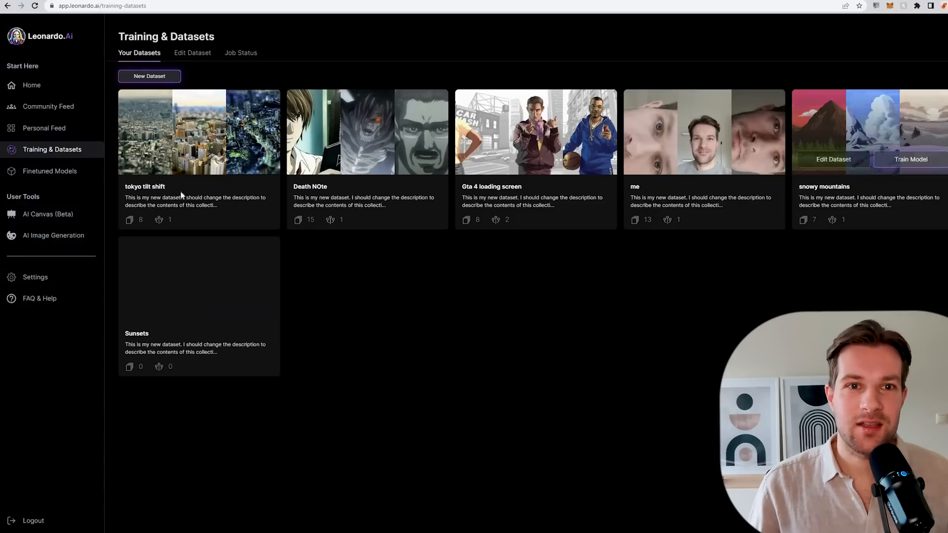
mouse_move(279, 87)
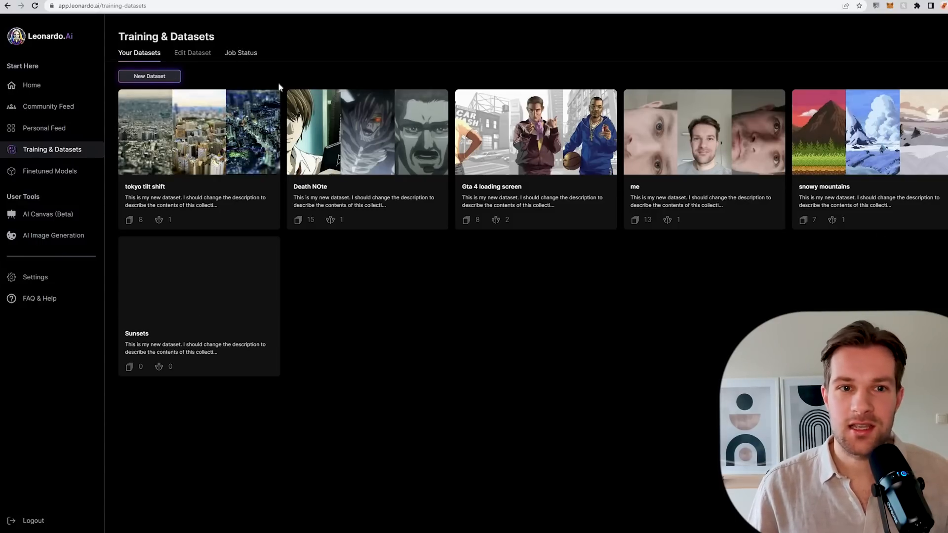
click(240, 52)
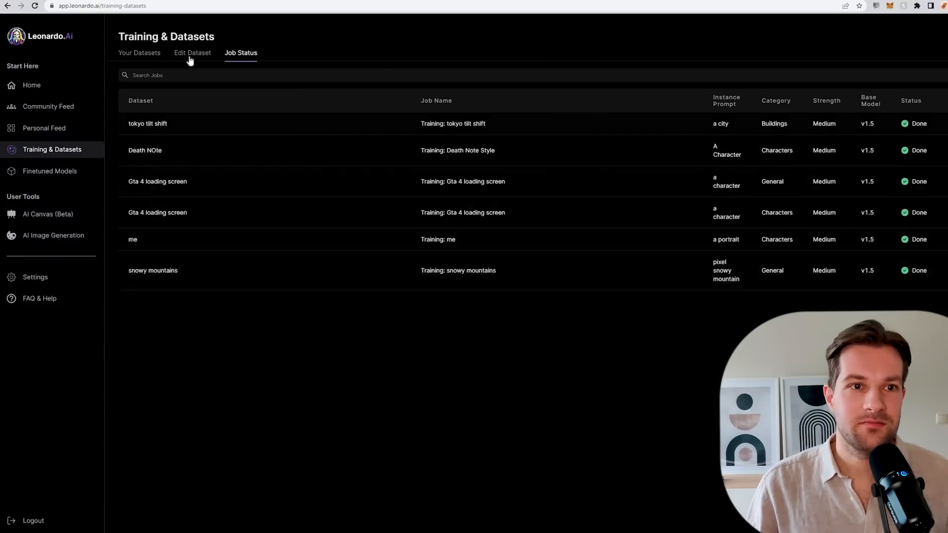
click(139, 52)
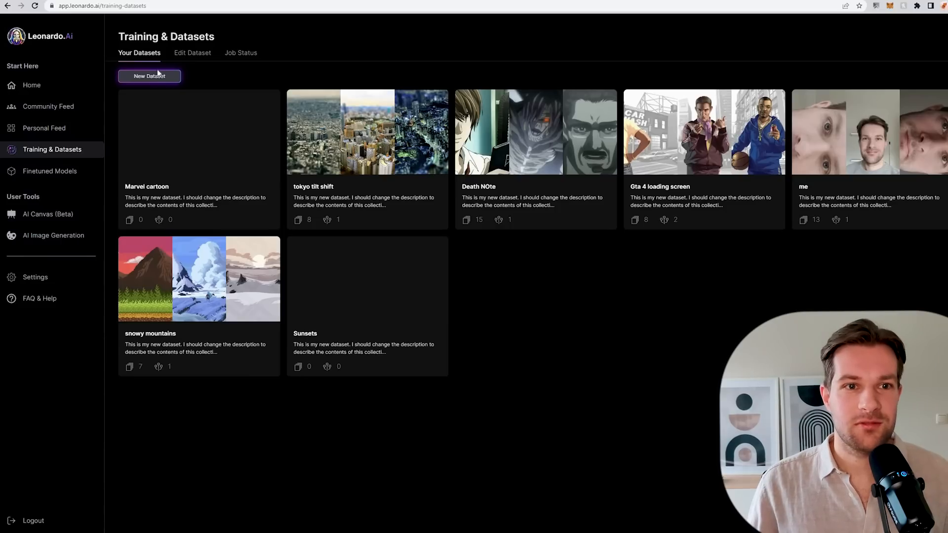
Start a new dataset and begin naming it 'City skyc'
click(149, 76)
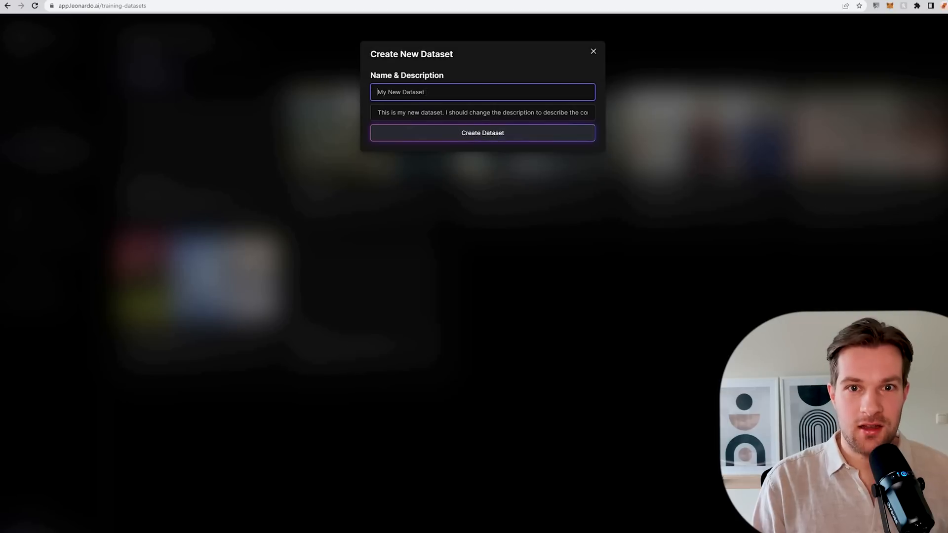
text(City skyc)
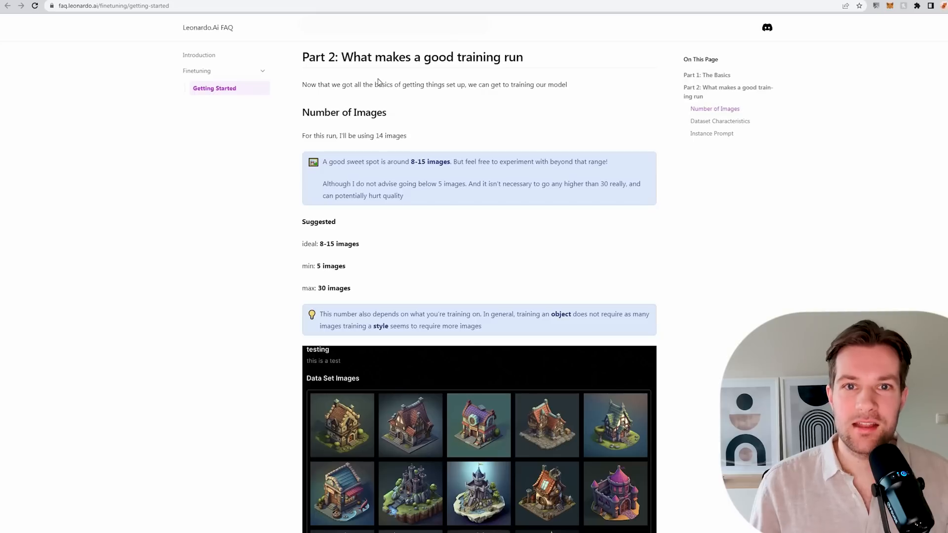
Highlight the 8-15 images FAQ tip, then create the City skyscrapers dataset
drag(354, 57, 520, 57)
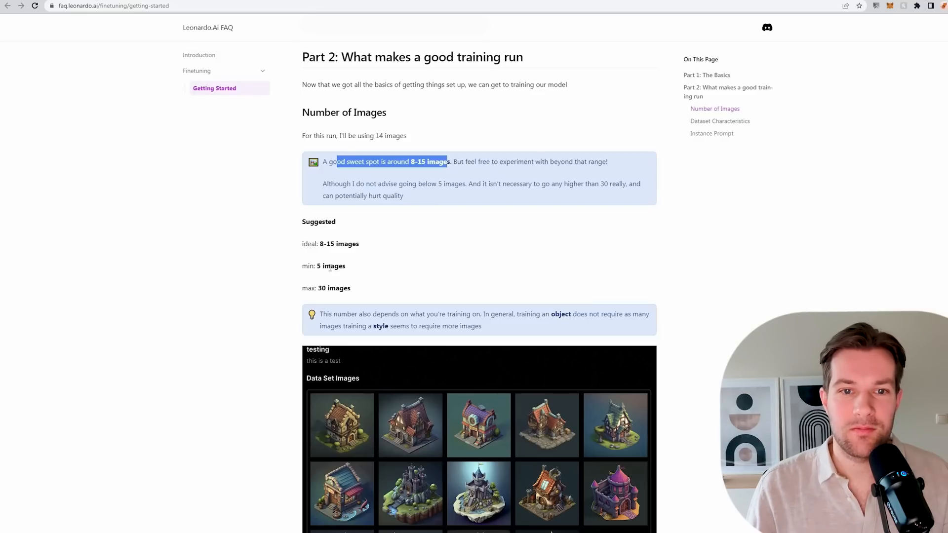
mouse_move(421, 265)
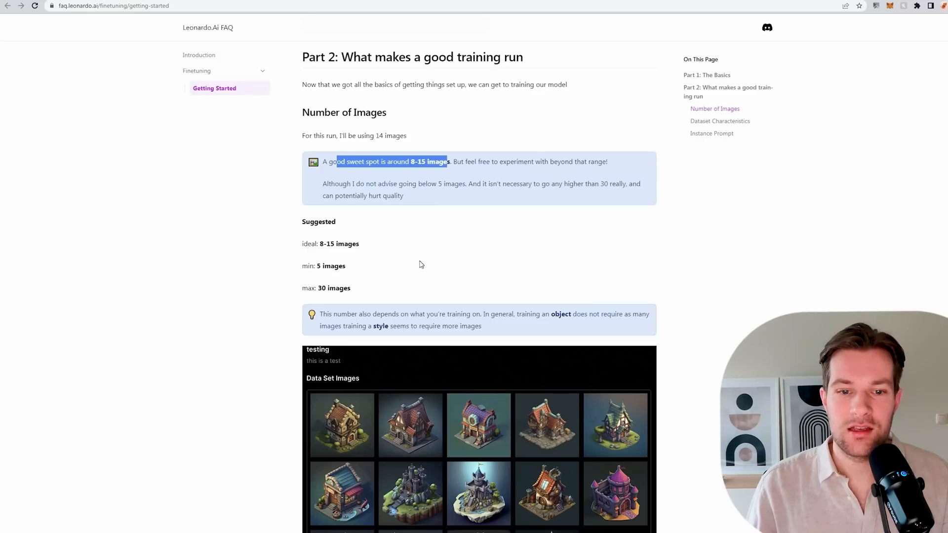
scroll(down, 3)
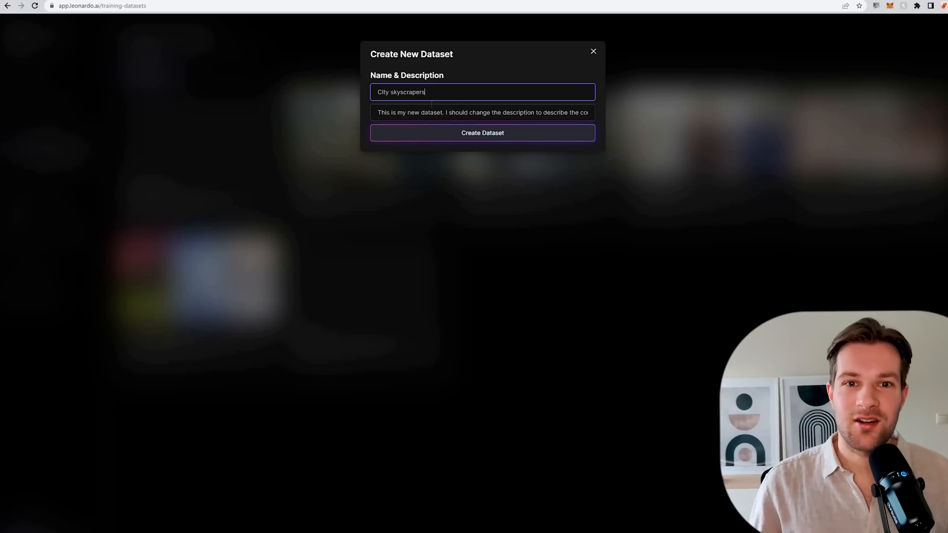
mouse_move(446, 135)
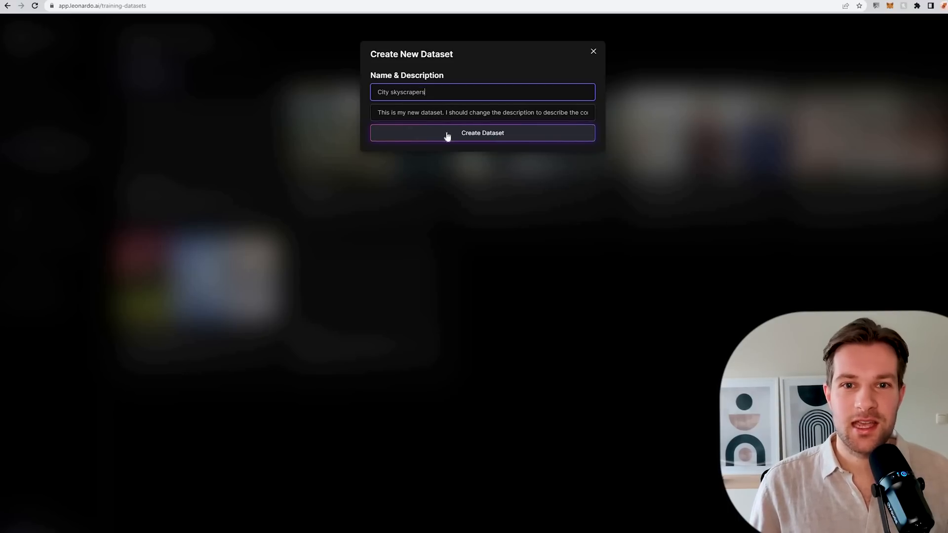
click(482, 132)
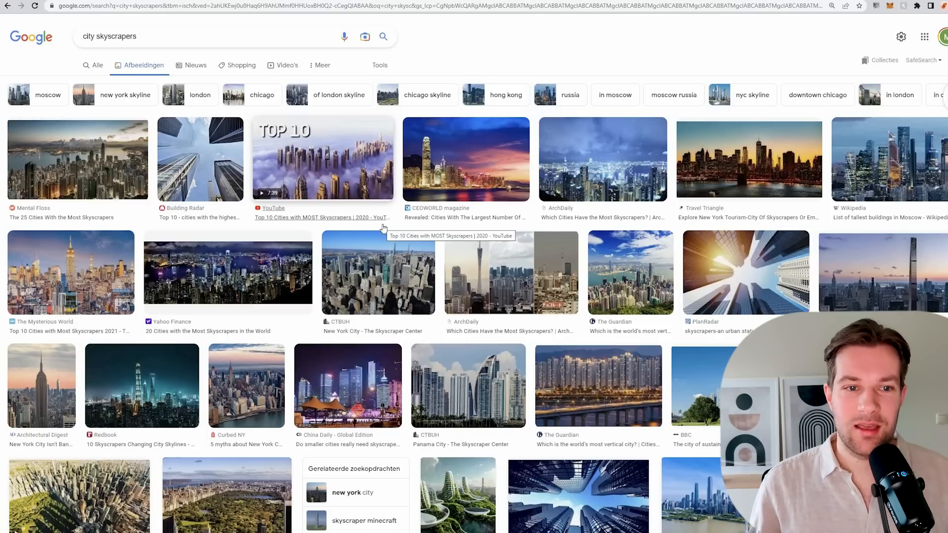
mouse_move(549, 198)
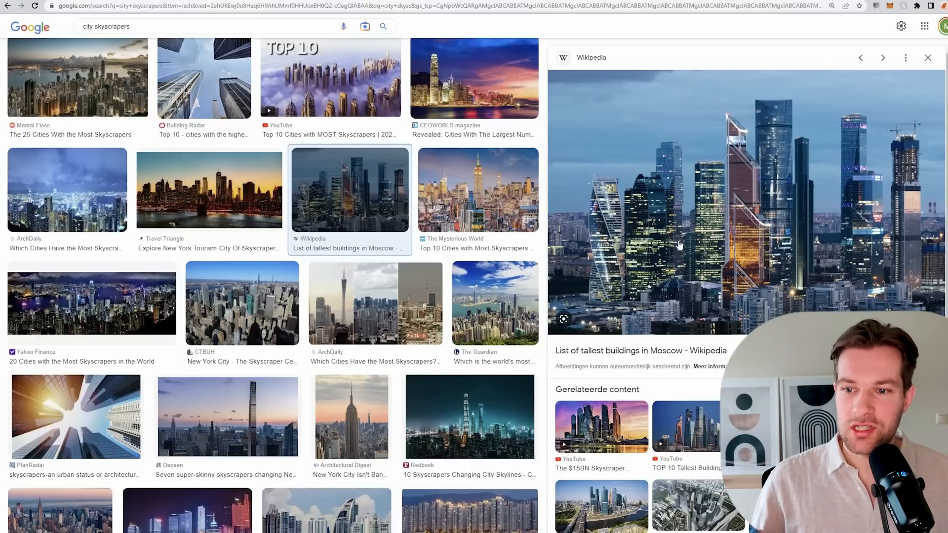
mouse_move(713, 139)
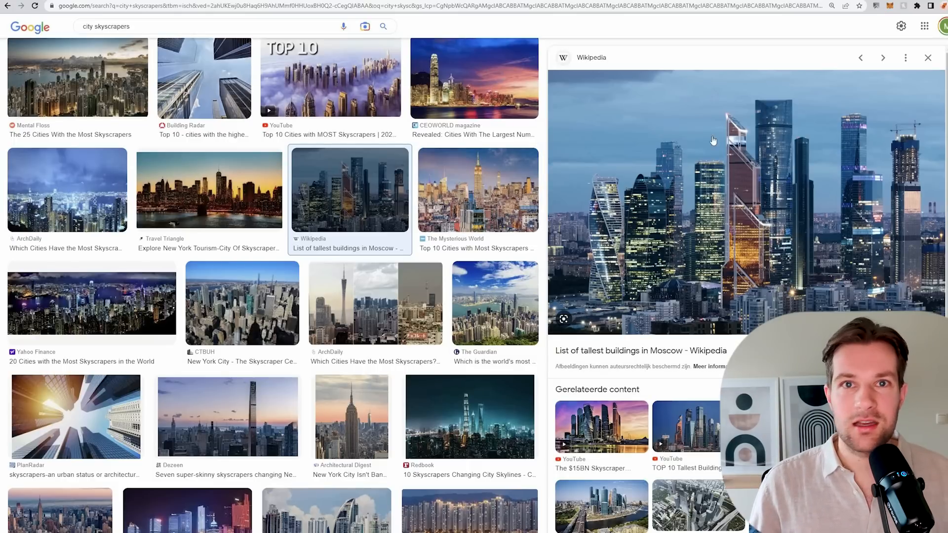
mouse_move(729, 219)
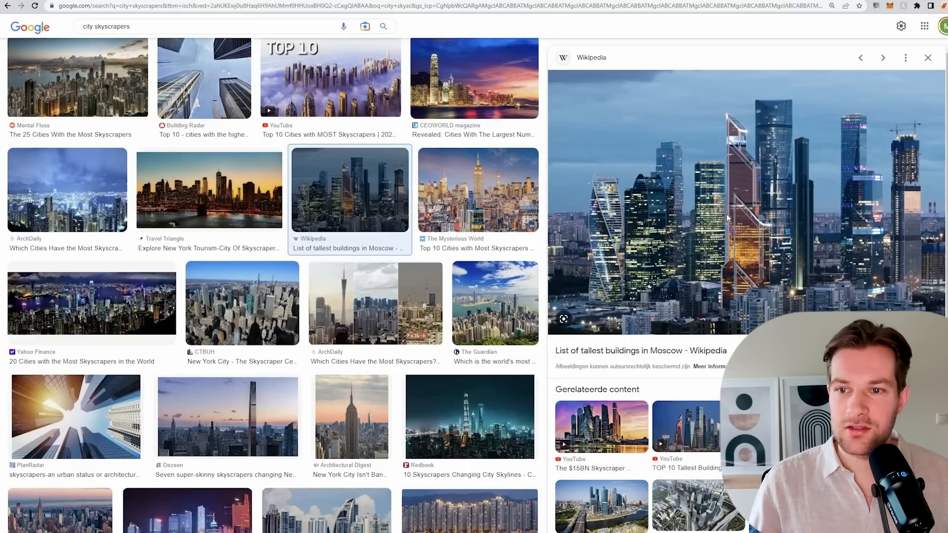
Bring up save options for the Moscow skyline photo in Google Images
right_click(729, 219)
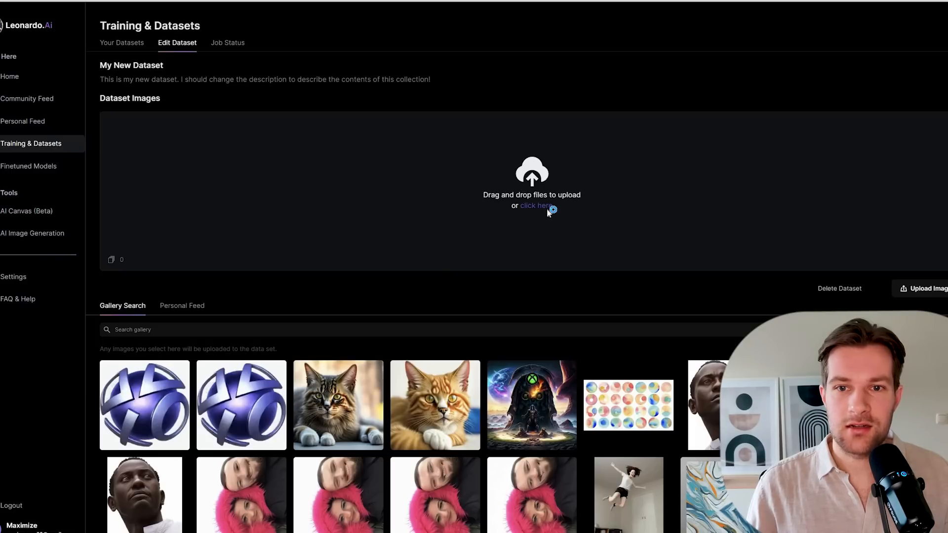
Upload eight skyline photos into the City skyscrapers dataset and select the dark one
click(534, 205)
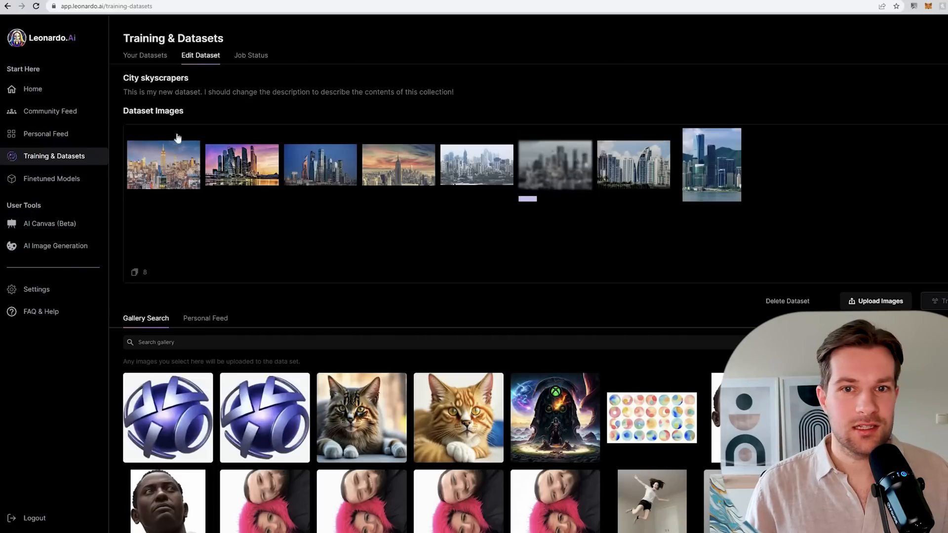
mouse_move(341, 246)
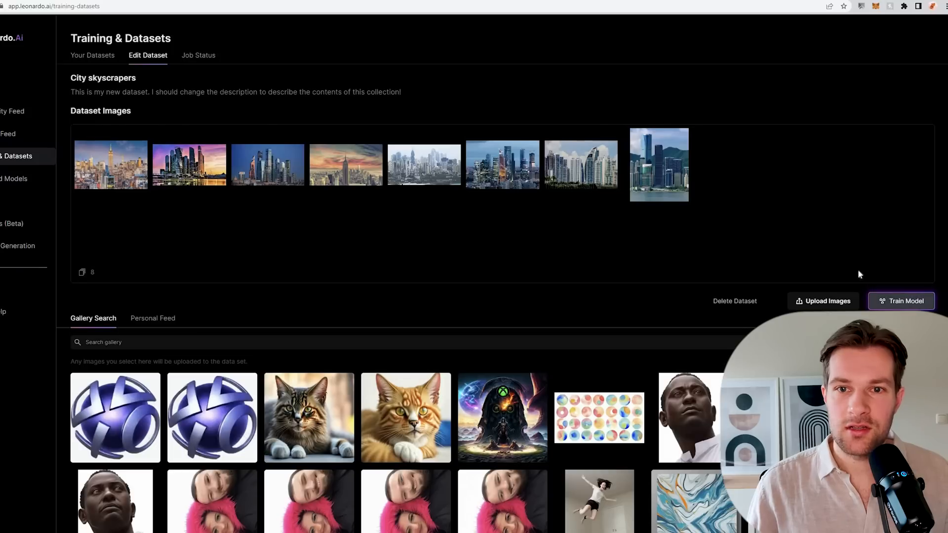
click(501, 164)
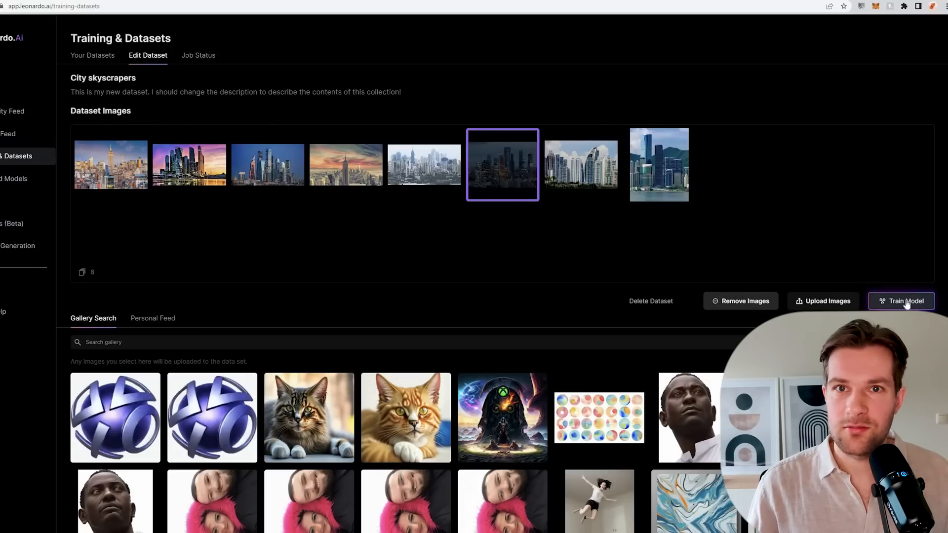
Begin training setup named City Skyscrapers with the Buildings category
click(900, 301)
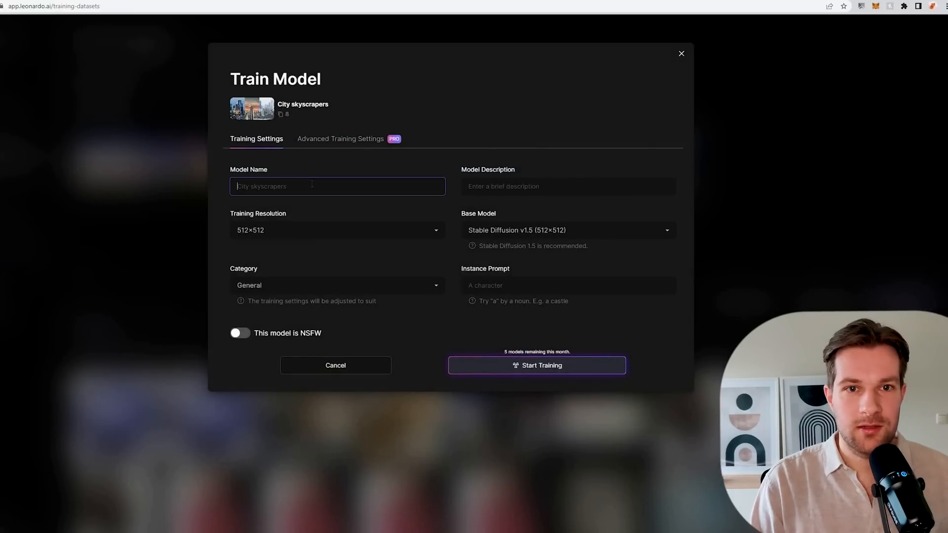
text(City Skyscr)
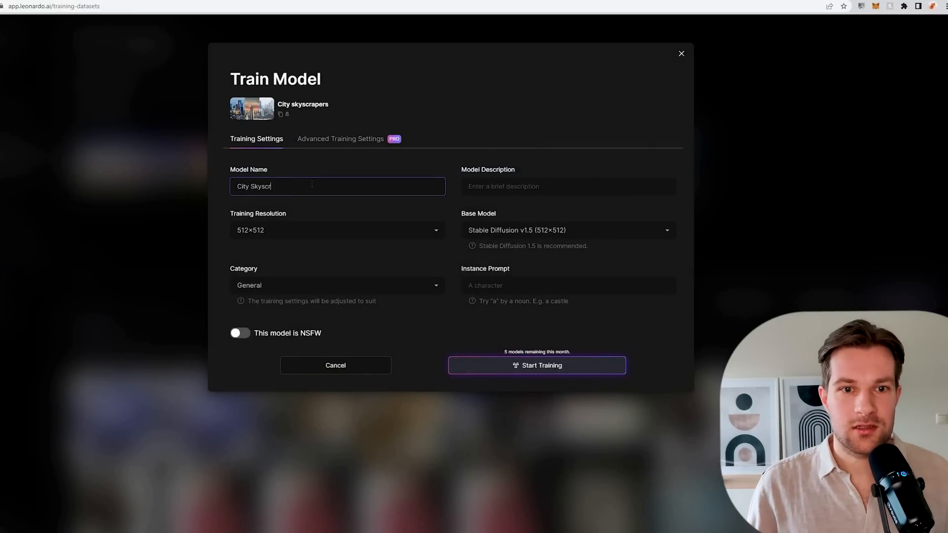
click(337, 230)
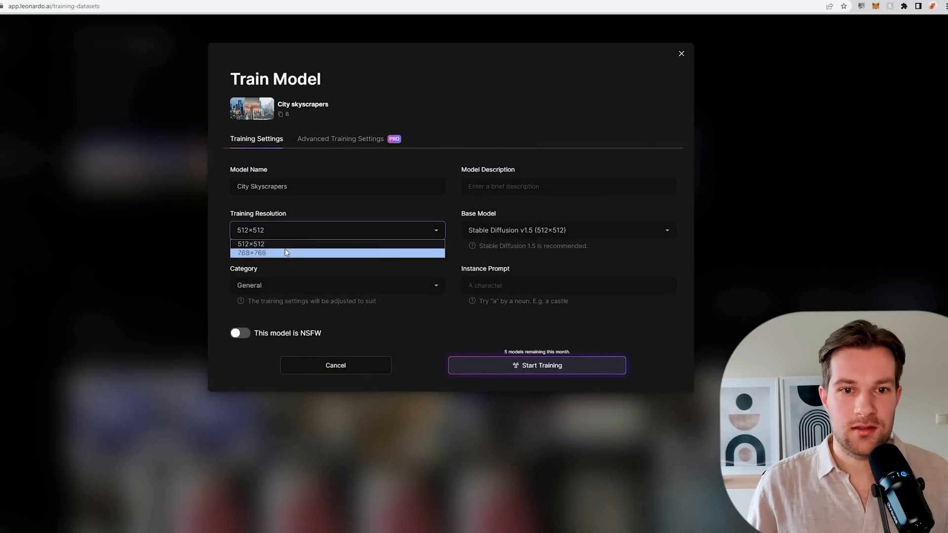
click(337, 284)
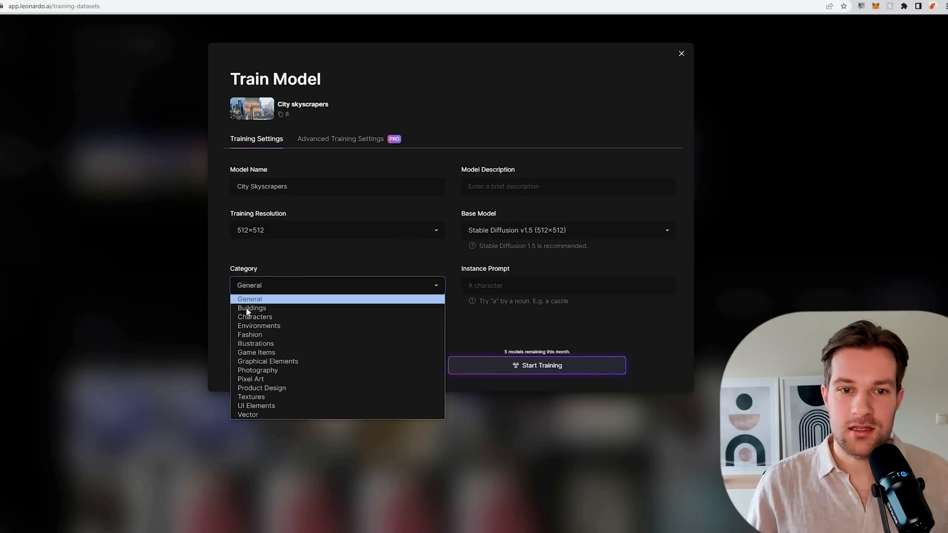
mouse_move(252, 308)
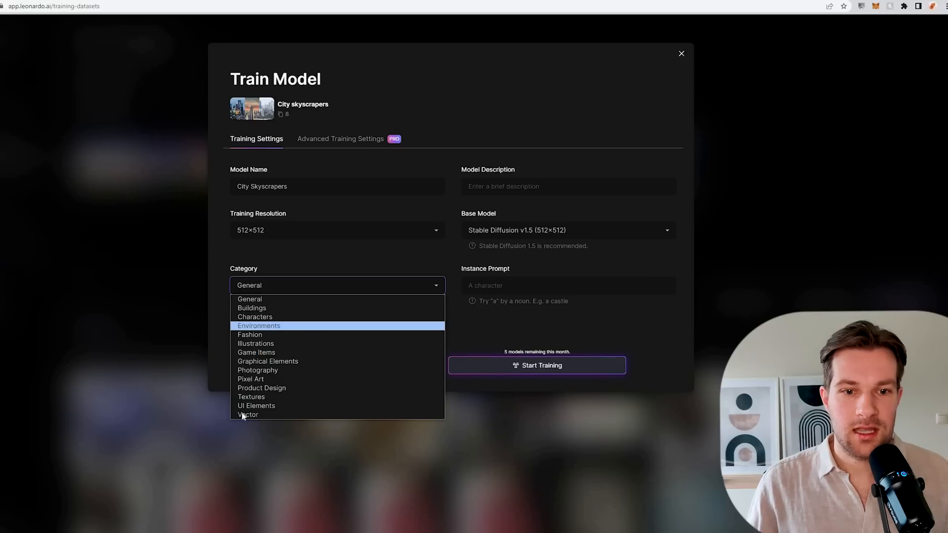
mouse_move(248, 414)
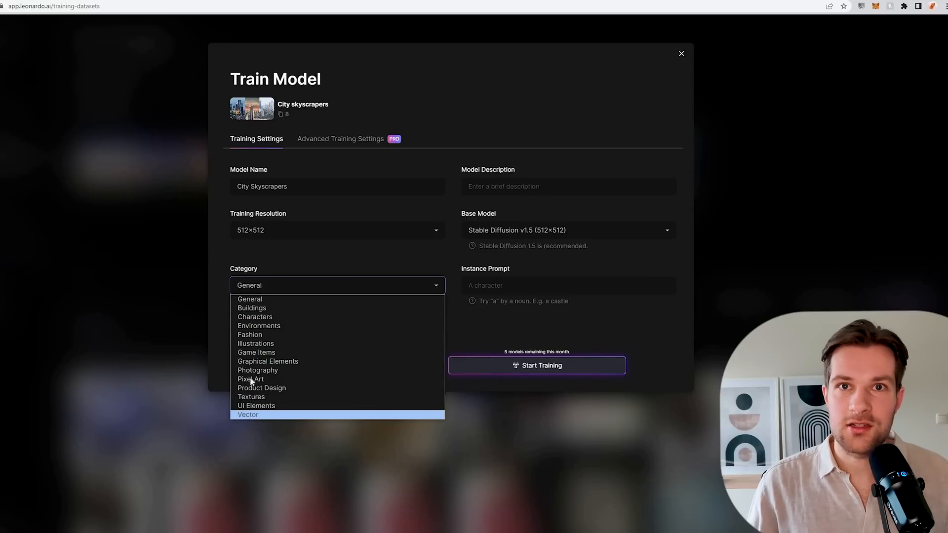
mouse_move(250, 379)
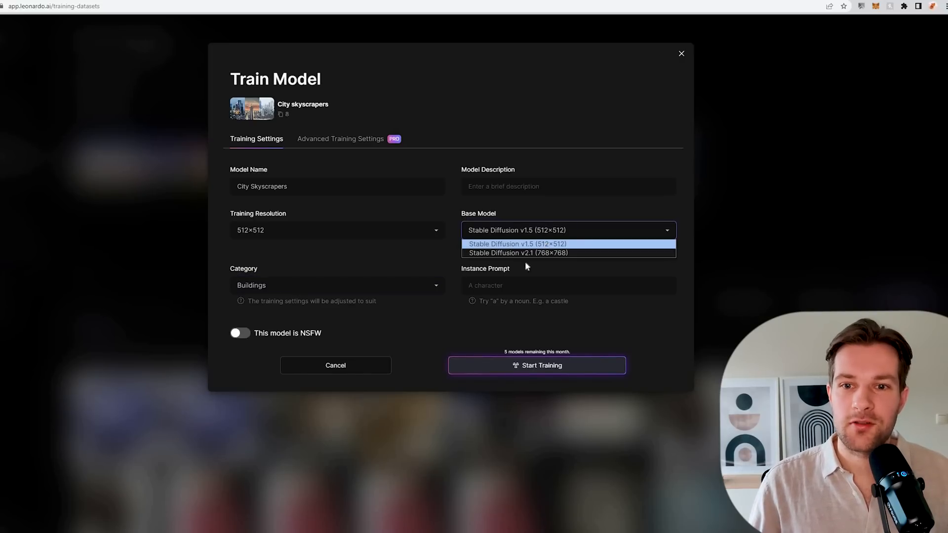
click(516, 244)
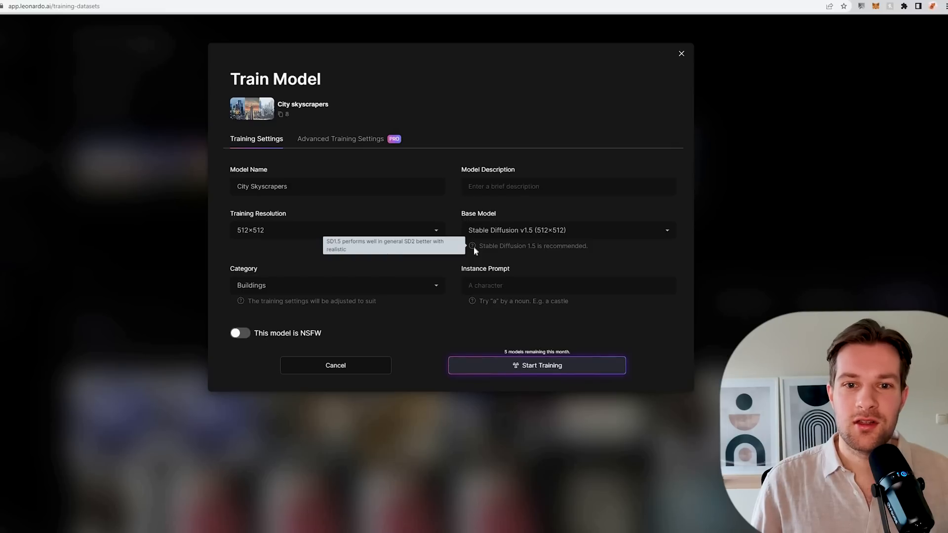
mouse_move(504, 230)
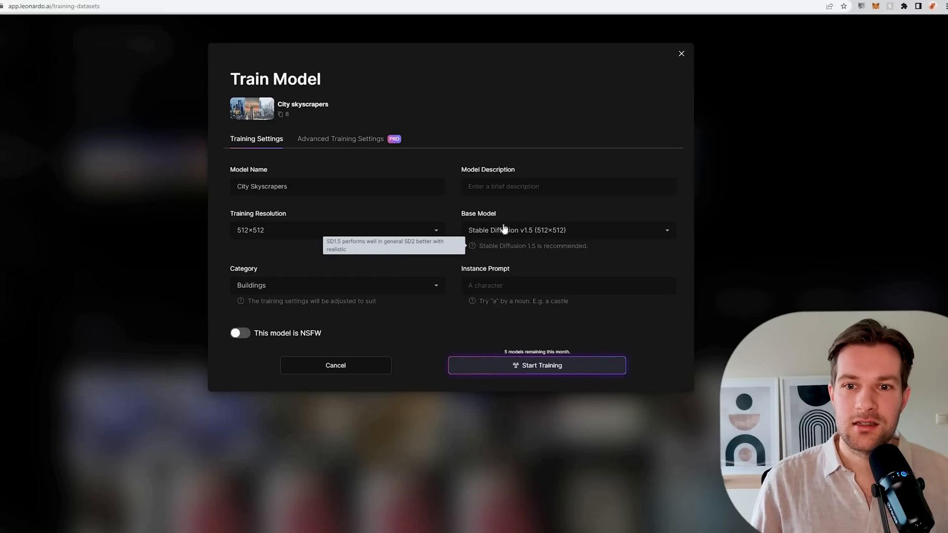
Set base model Stable Diffusion v2.1, instance prompt 'a city skyline', and start training
click(567, 230)
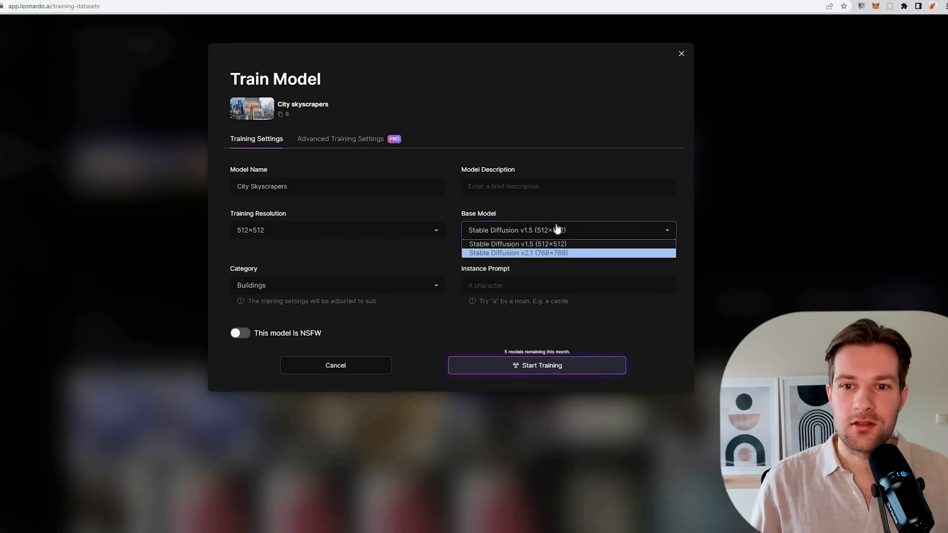
click(516, 253)
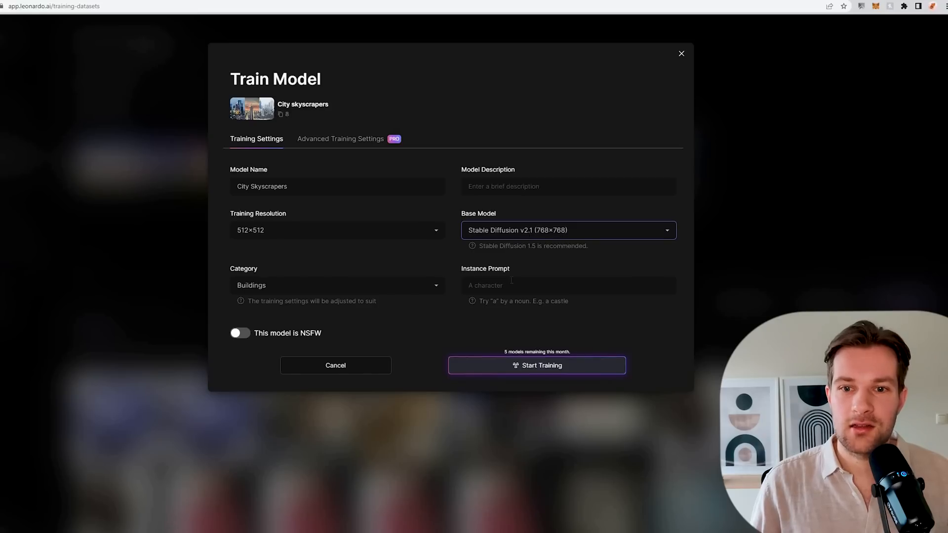
click(566, 284)
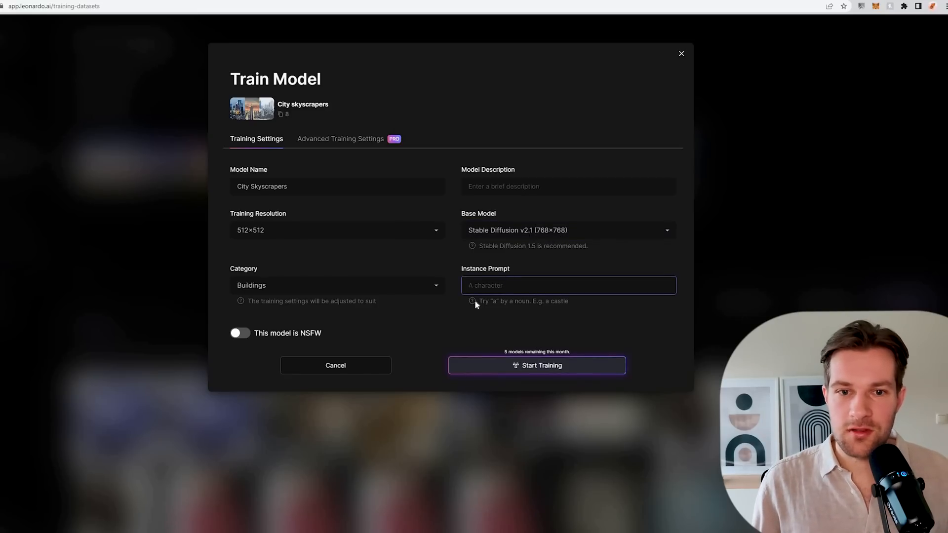
mouse_move(472, 300)
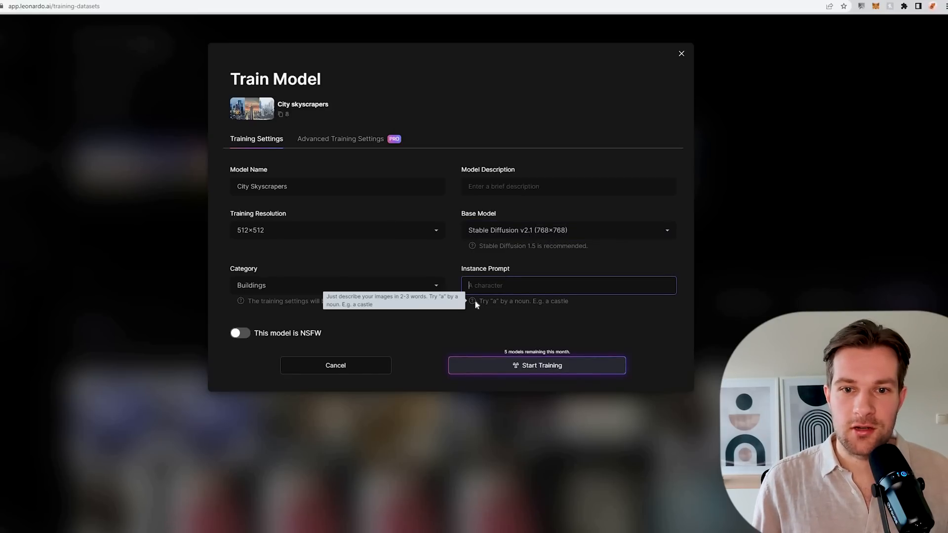
text(a city skyline)
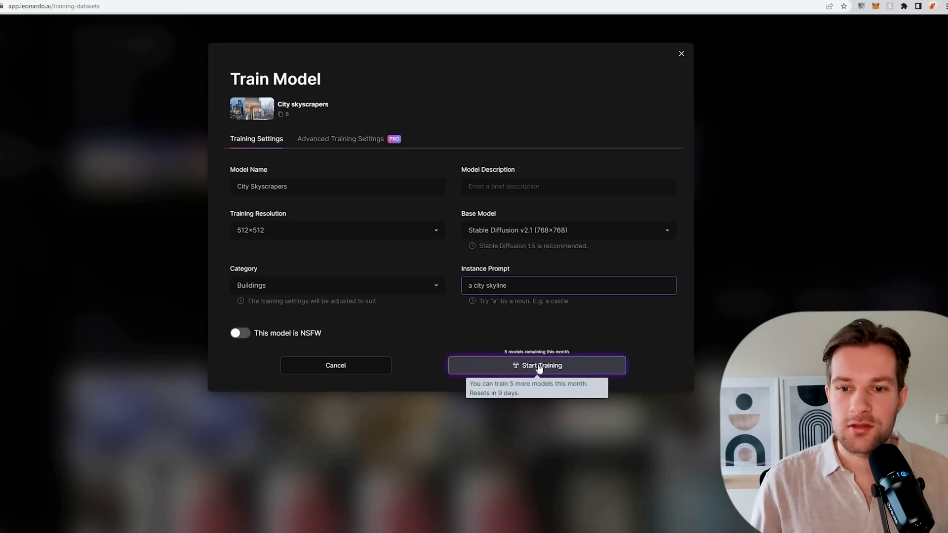
click(535, 366)
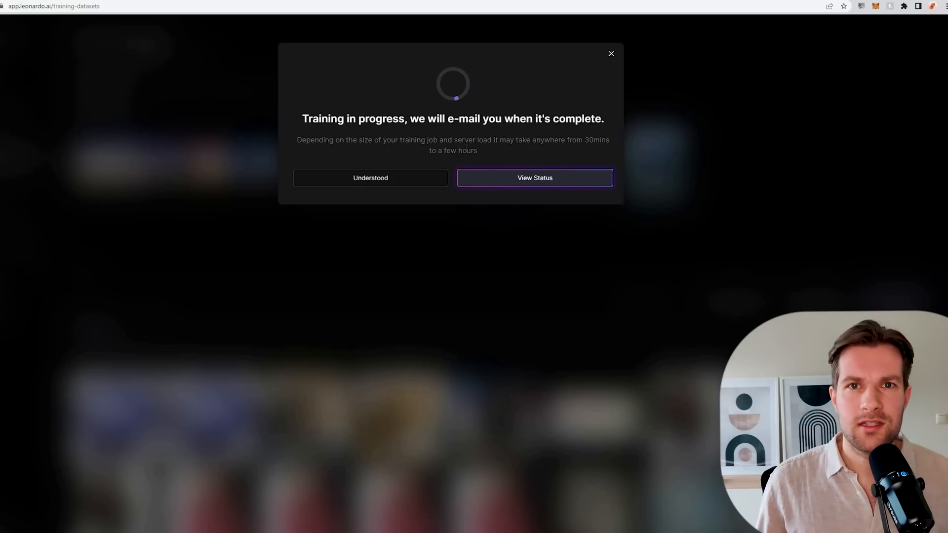
mouse_move(556, 108)
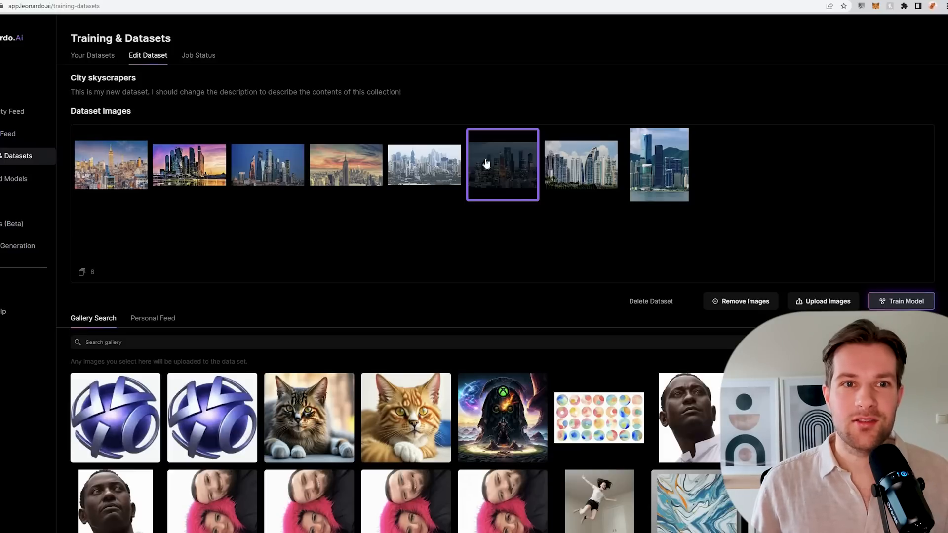
mouse_move(481, 163)
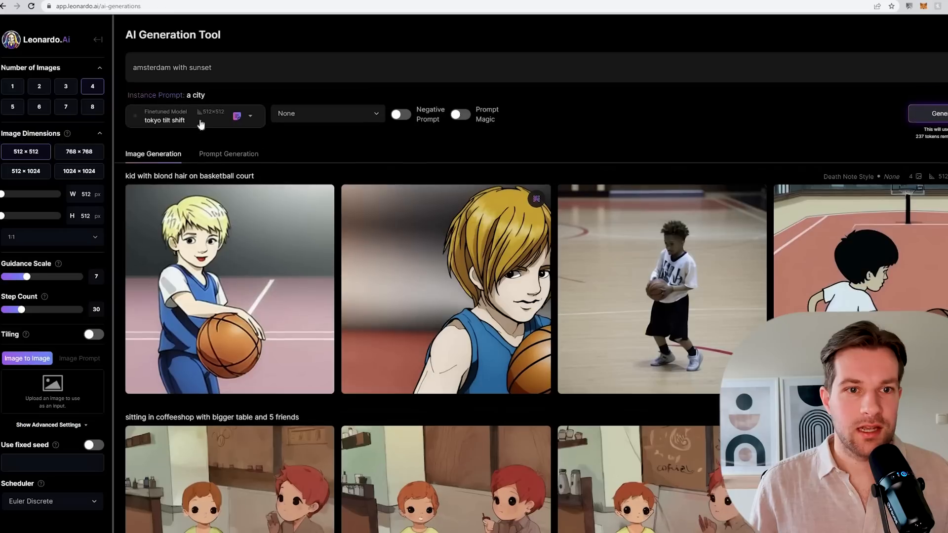
Load the tokyo tilt shift custom model into the AI Image Generation tool
click(194, 116)
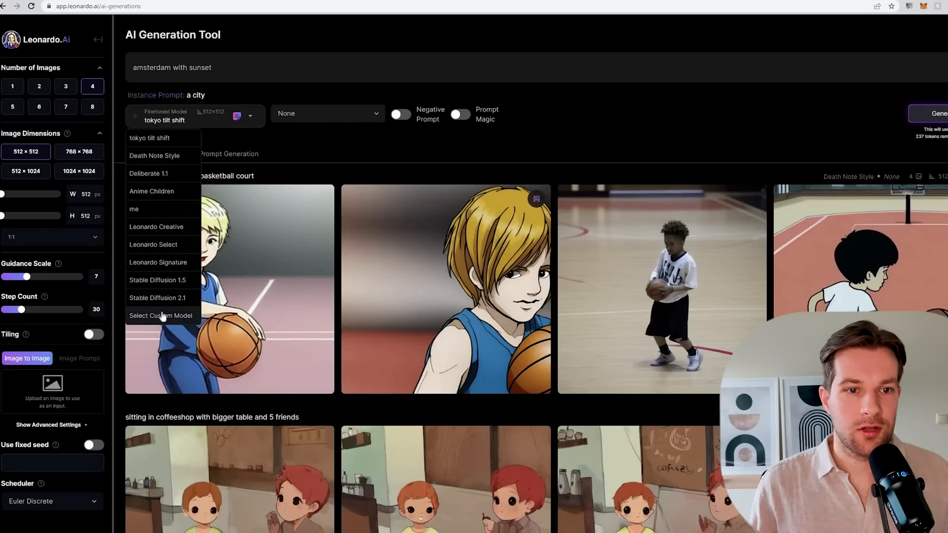
click(160, 315)
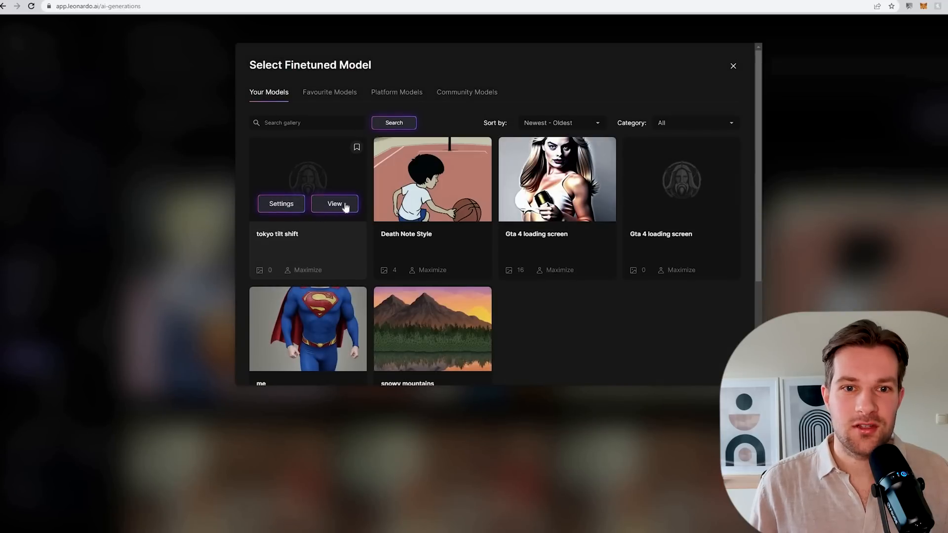
click(334, 204)
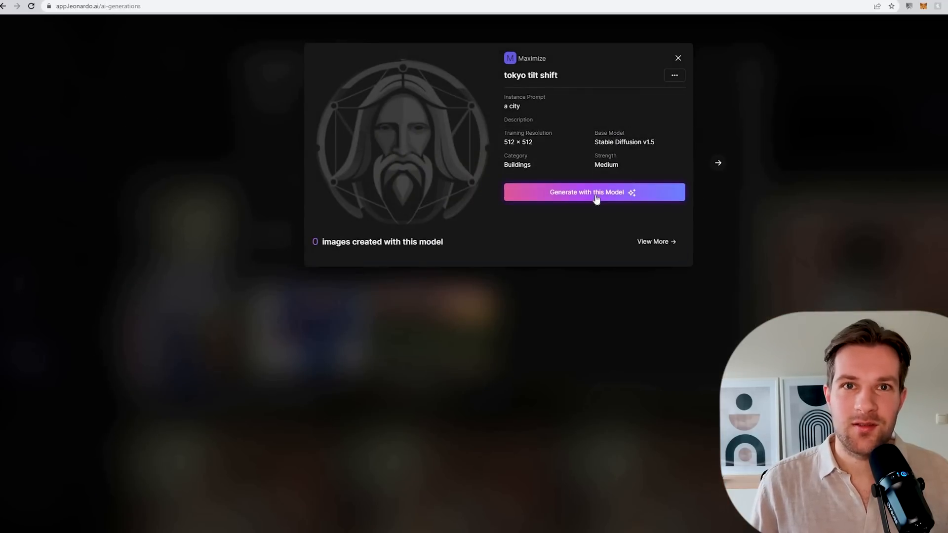
click(586, 192)
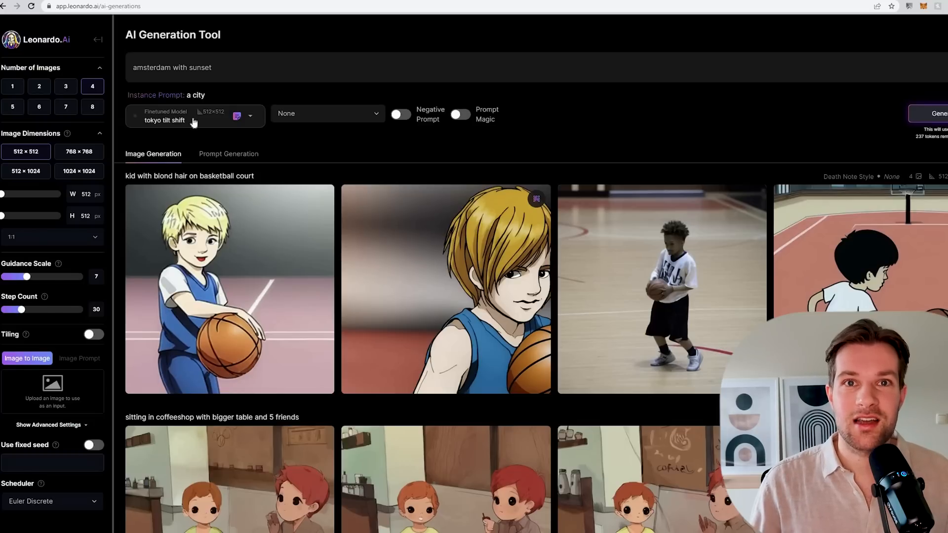
click(936, 114)
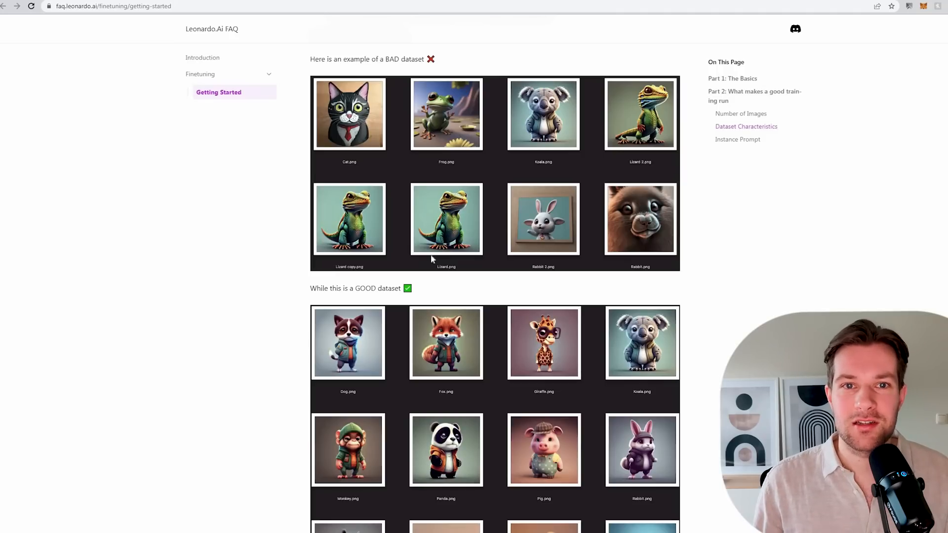
mouse_move(660, 259)
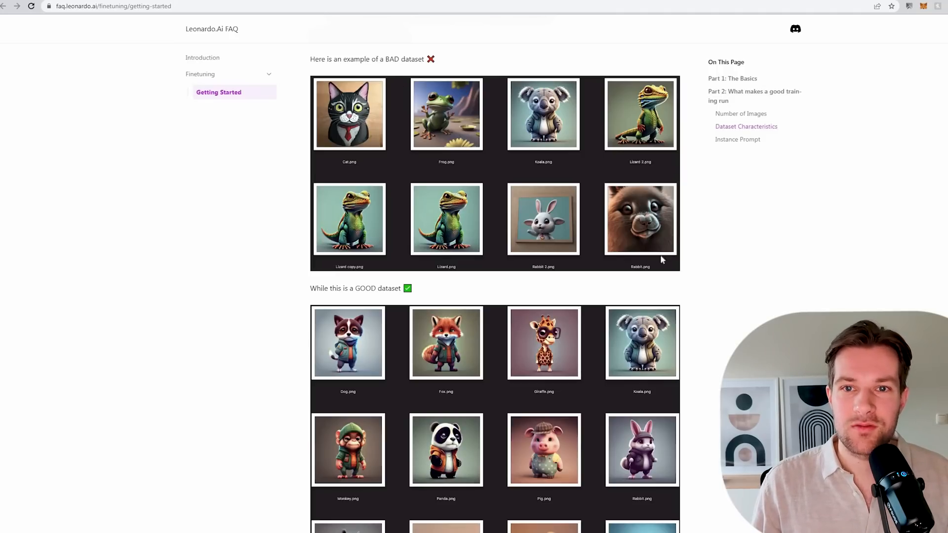
mouse_move(424, 225)
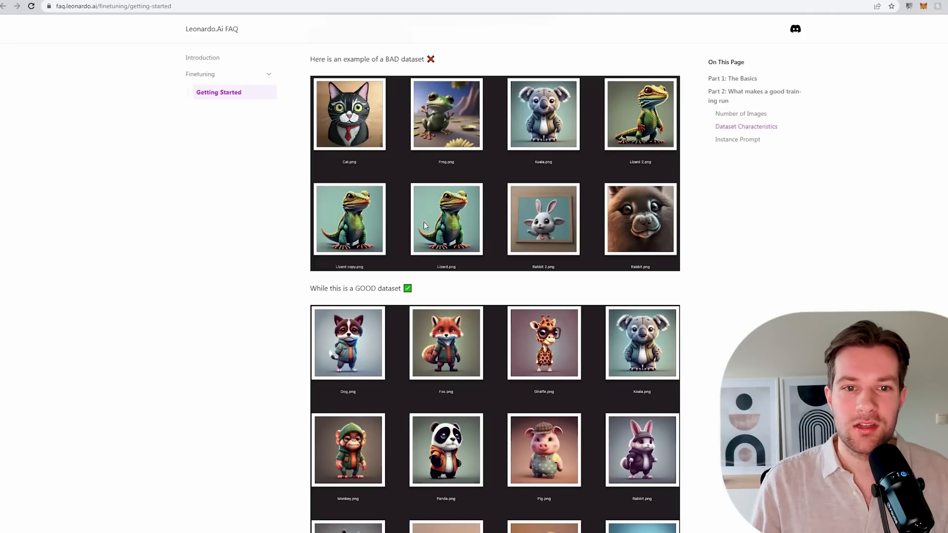
Scroll the fine-tuning FAQ to the bad versus good dataset examples
scroll(down, 3)
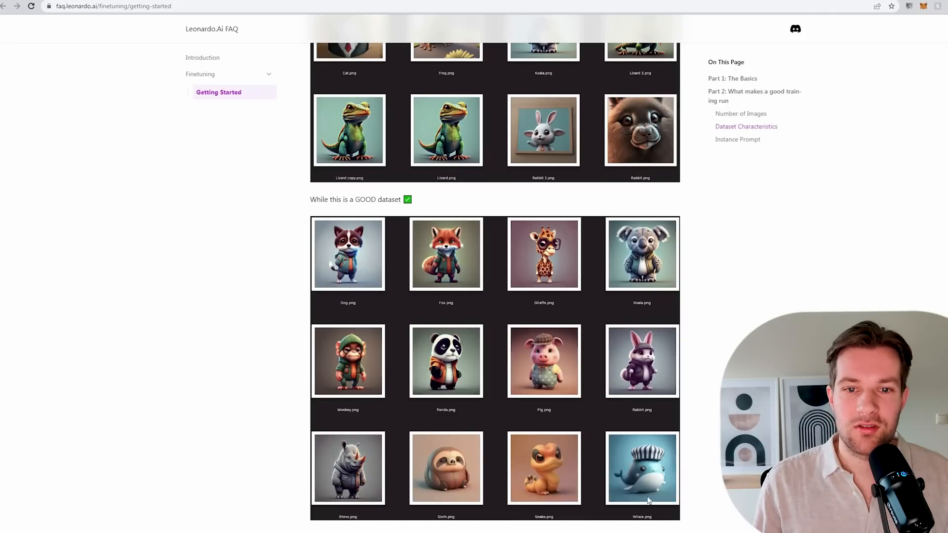
mouse_move(409, 239)
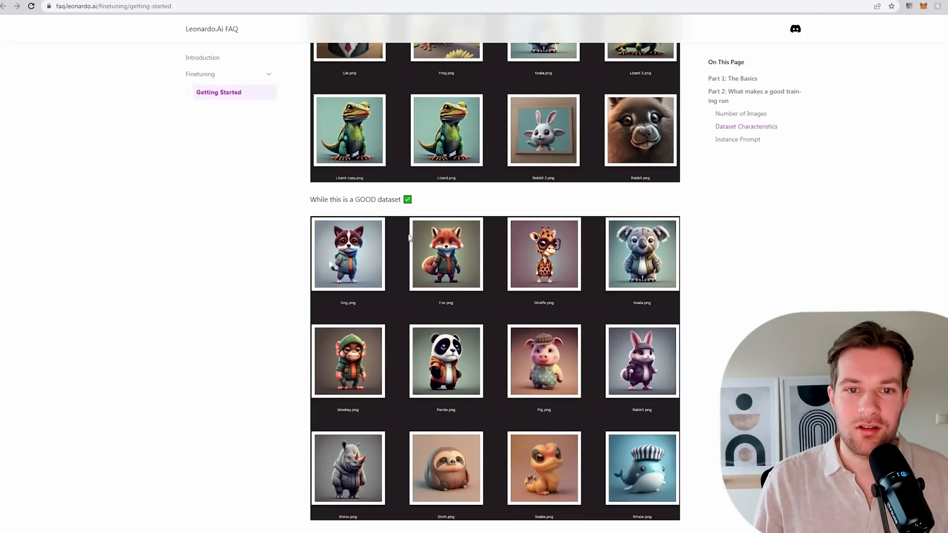
mouse_move(592, 367)
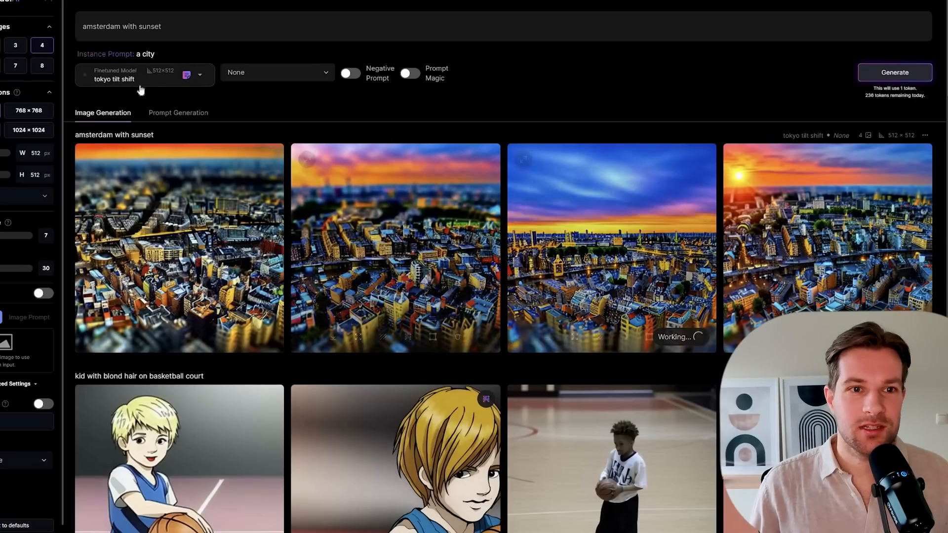
Open the model list after generating the Amsterdam sunset tilt-shift images
click(144, 75)
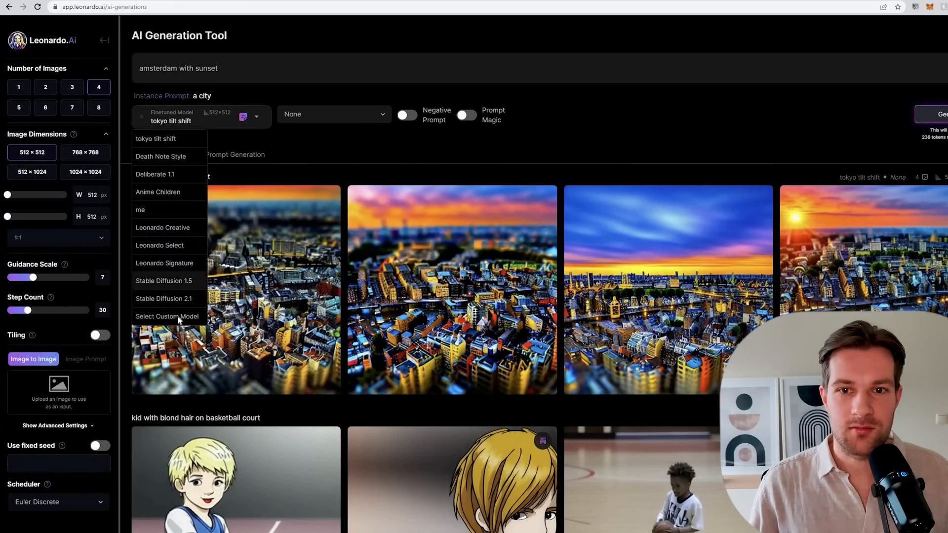
Load the Gta 4 loading screen model and enter the prompt 'blond woman'
click(167, 316)
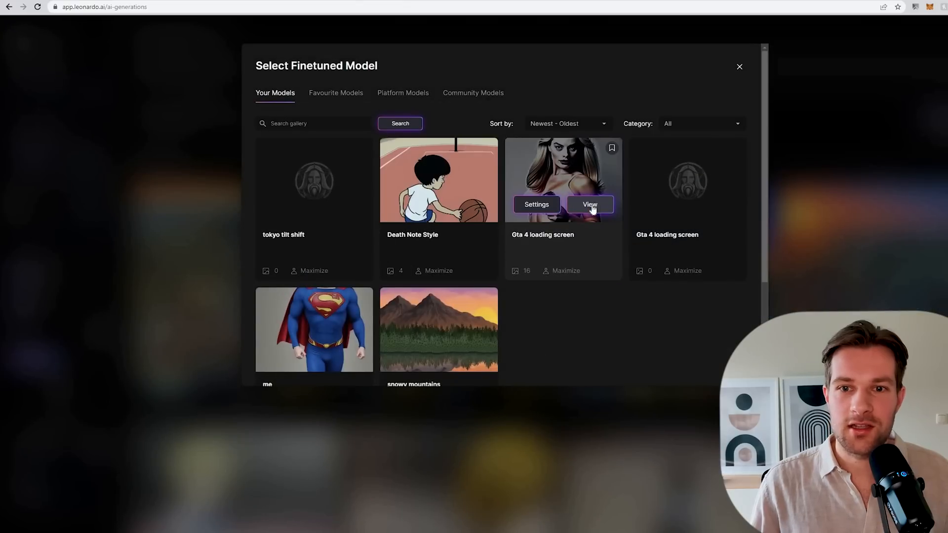
click(589, 204)
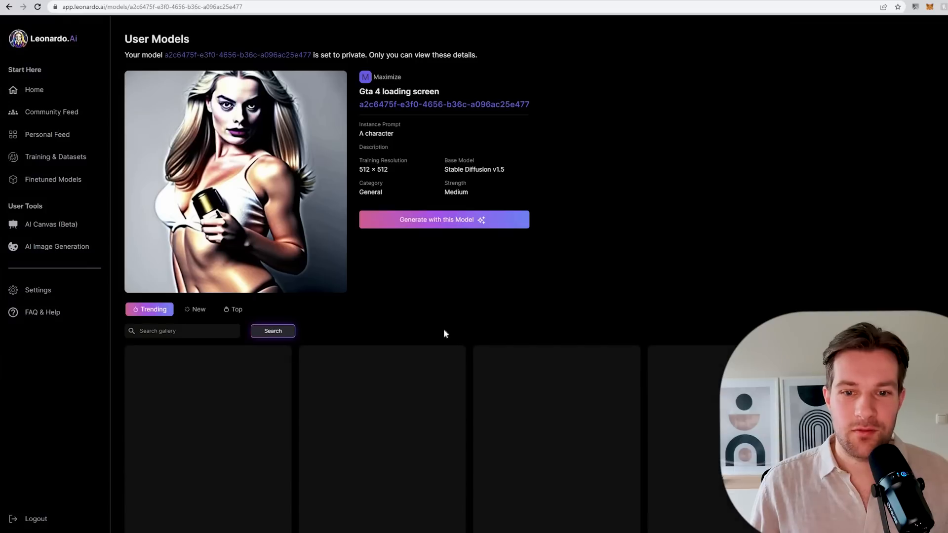
scroll(down, 3)
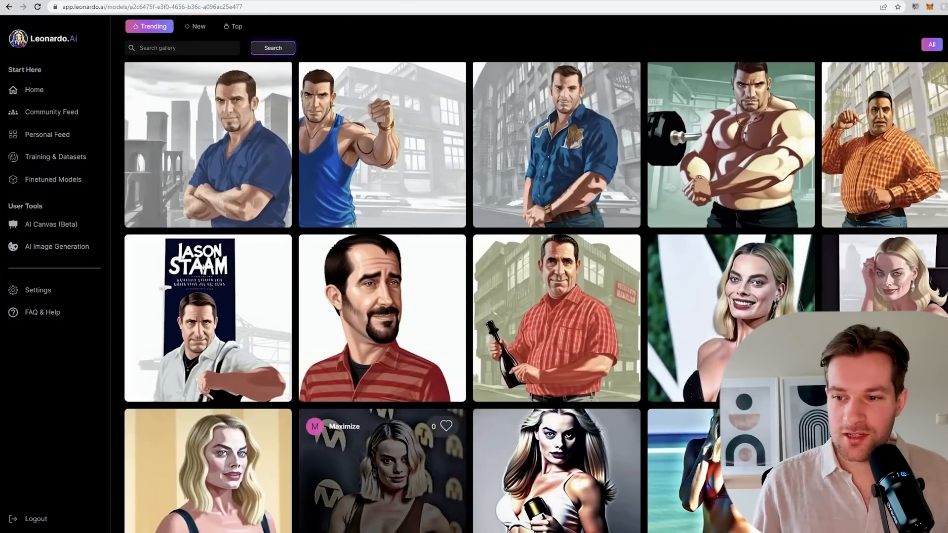
scroll(down, 3)
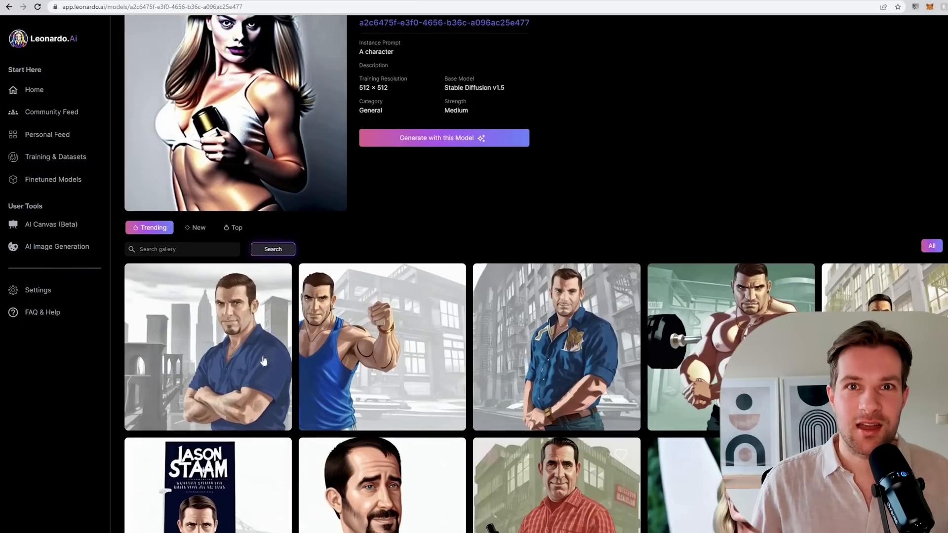
click(208, 346)
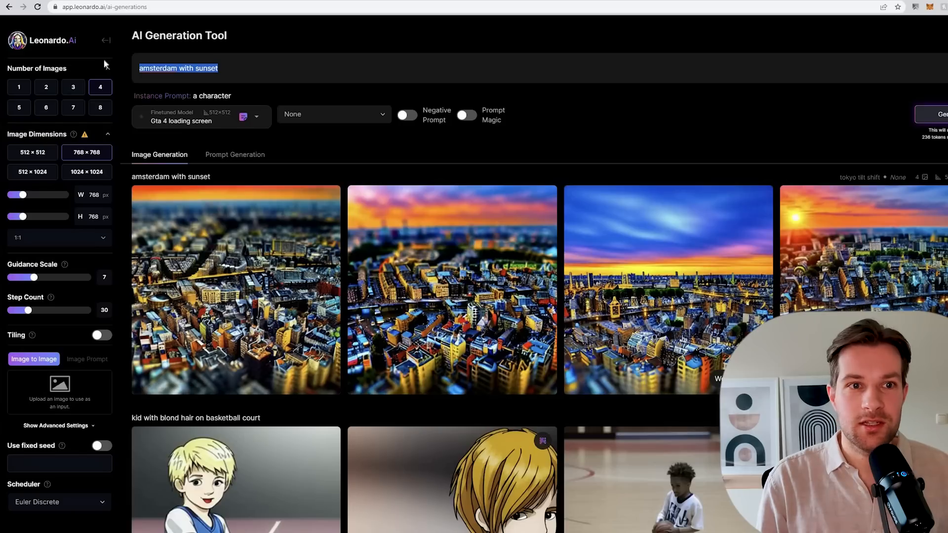
text(blond woman)
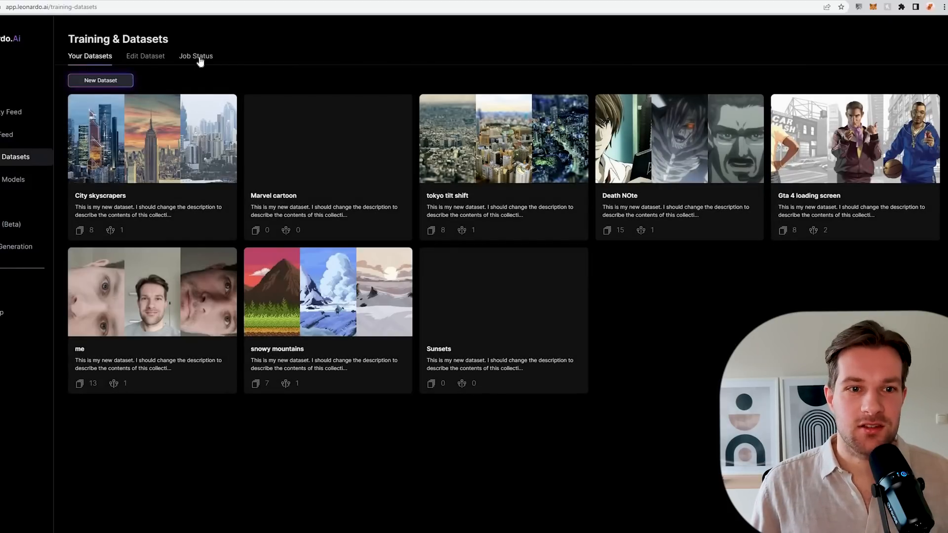
Bring up AI Image Generation and review the four blond woman results from the Gta 4 loading screen model
click(196, 55)
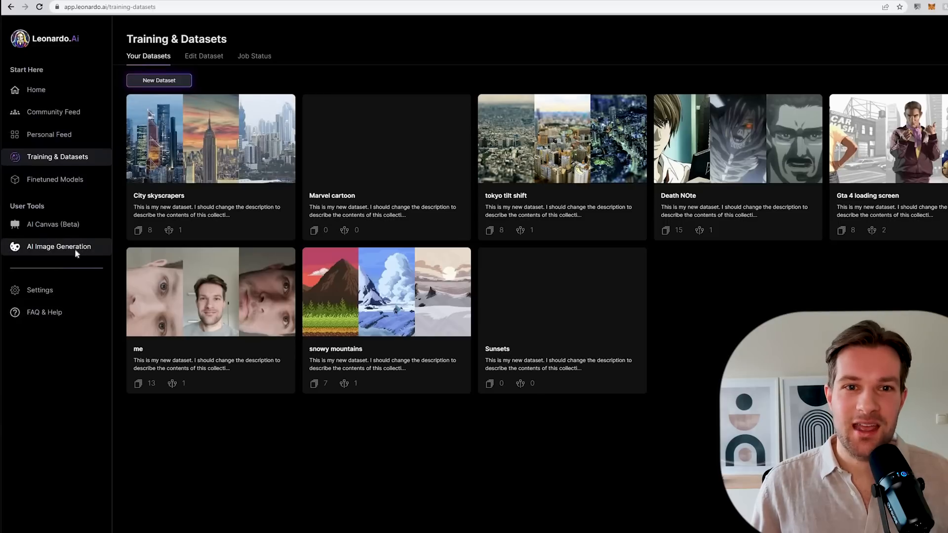
click(58, 246)
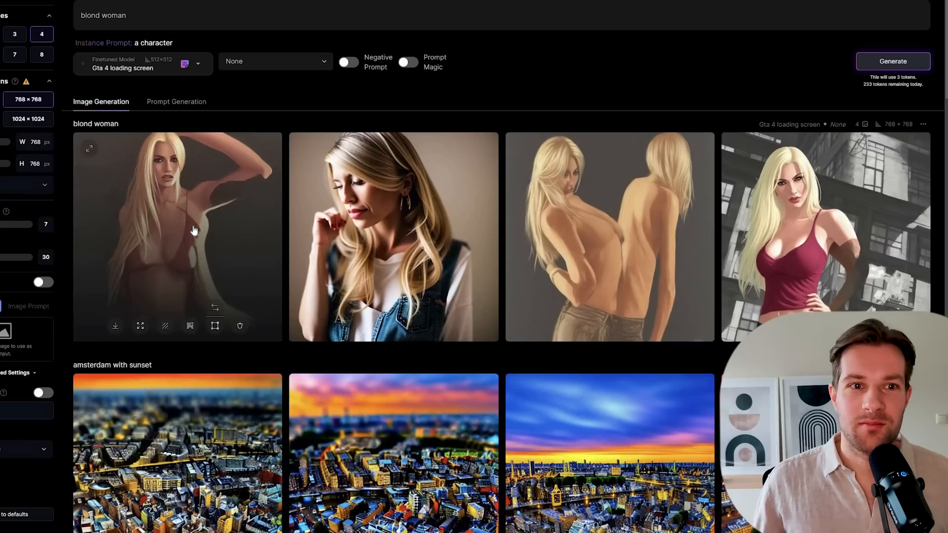
mouse_move(250, 232)
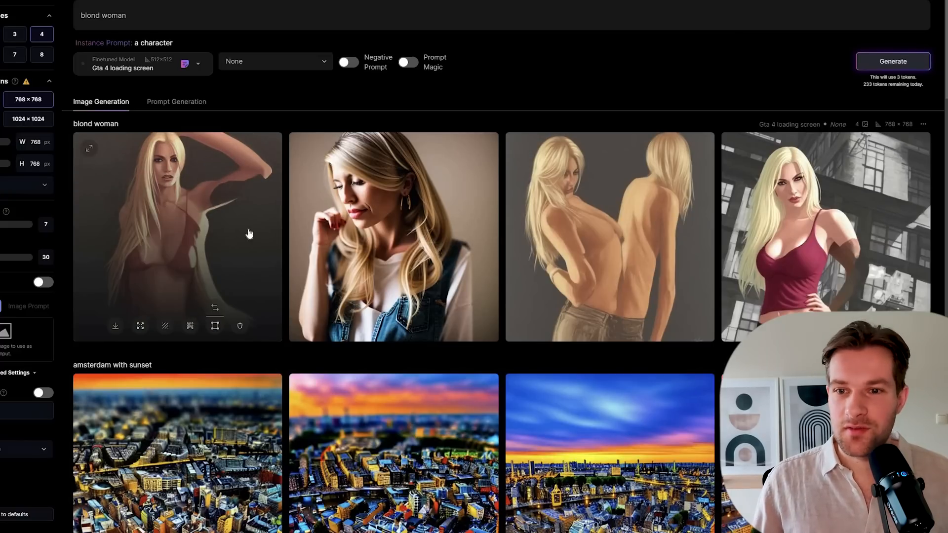
click(825, 236)
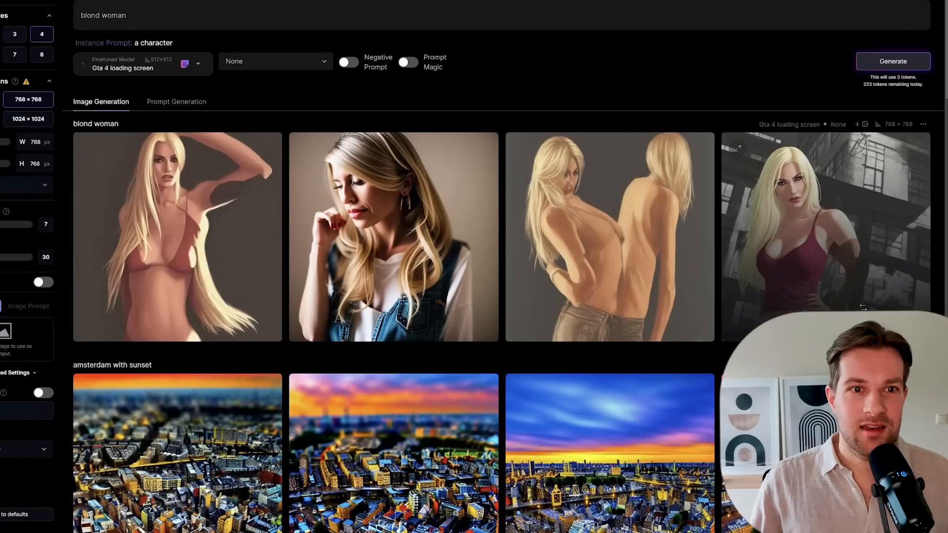
Generate four 'sunset' images with the City Skyscrapers finetuned model, then go to the Finetuned Models overview
click(143, 63)
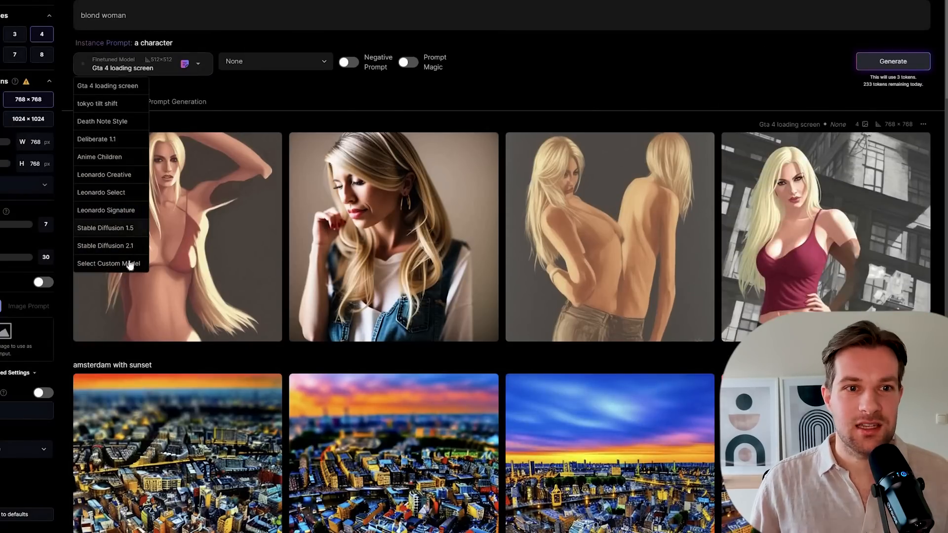
click(109, 263)
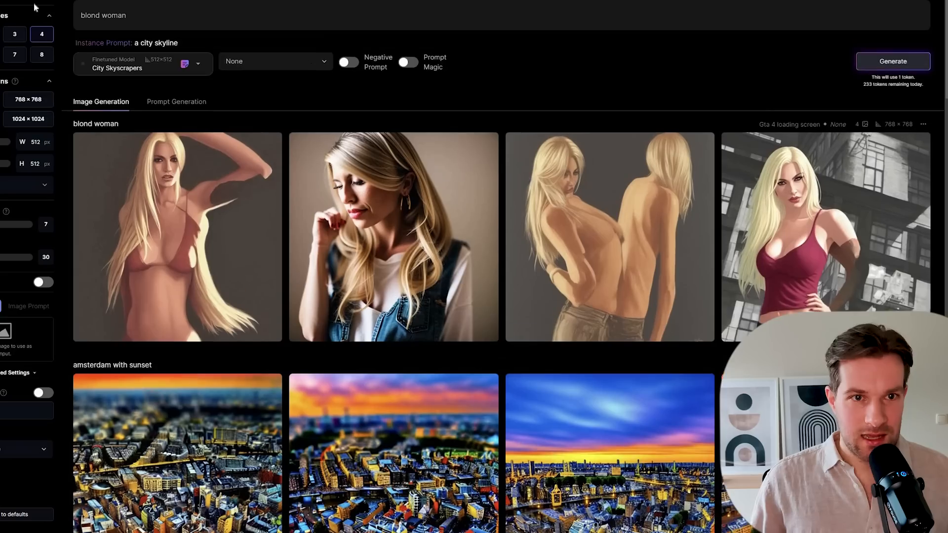
text(sunset)
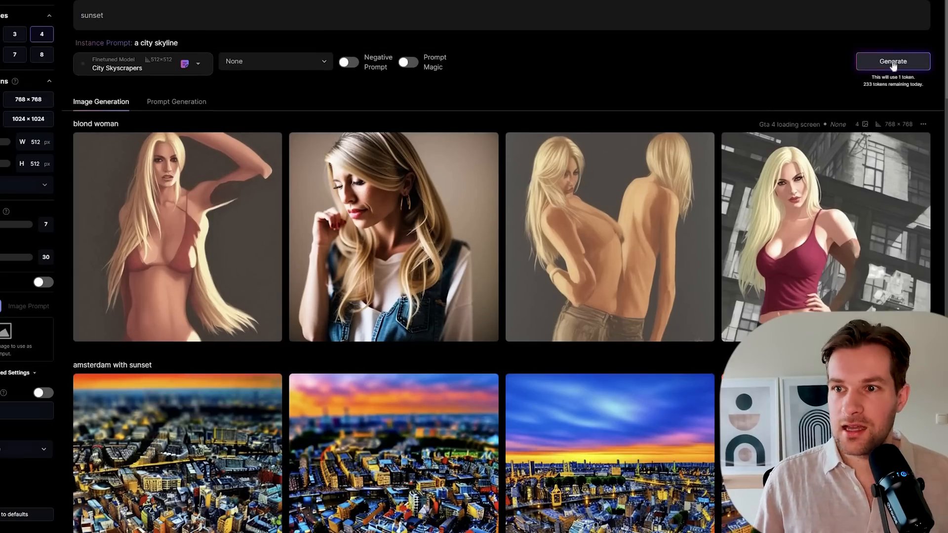
click(892, 61)
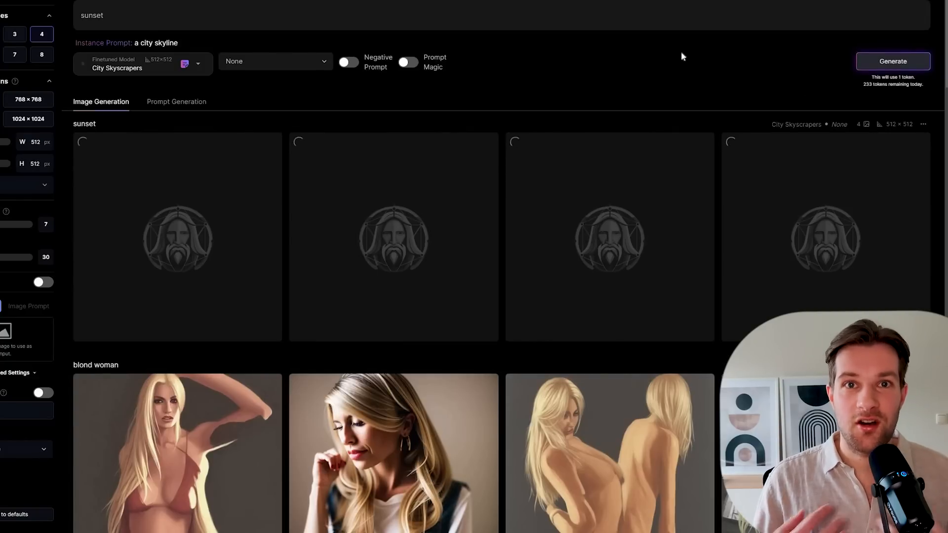
click(50, 159)
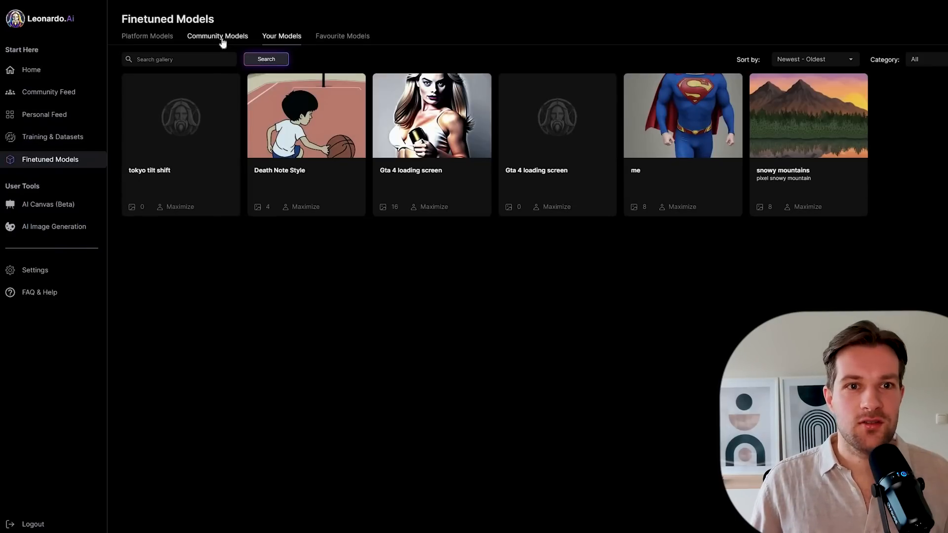
Browse the Community Models gallery and look over the Storybook Illustrations model's details
click(217, 36)
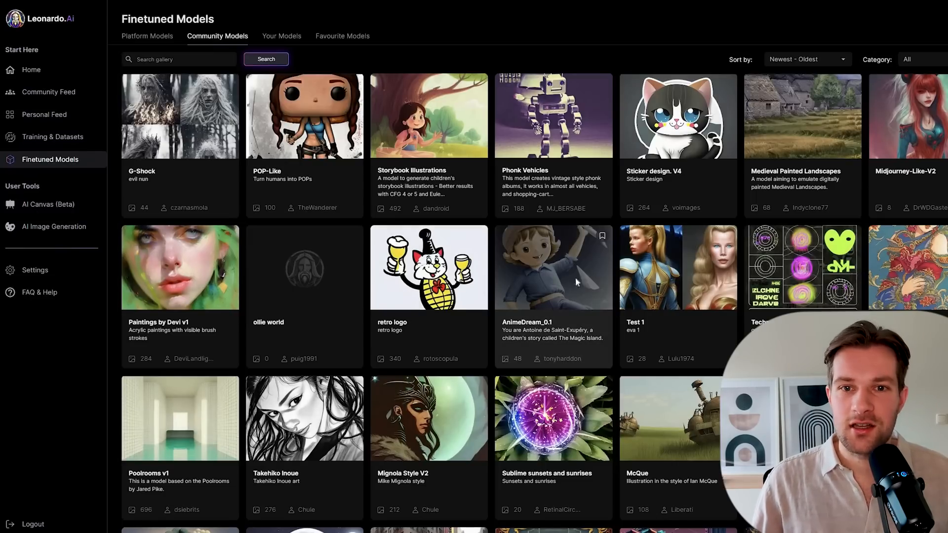
click(428, 115)
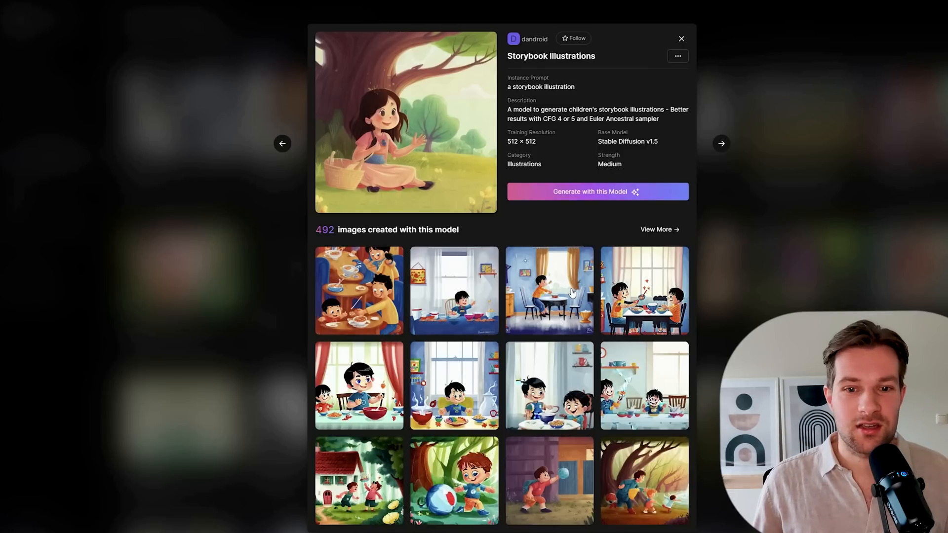
mouse_move(830, 237)
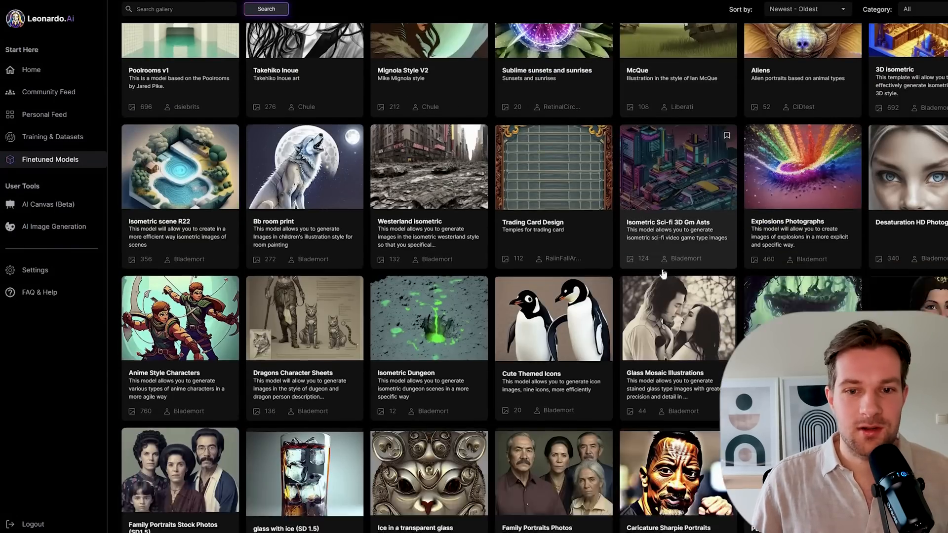
scroll(down, 3)
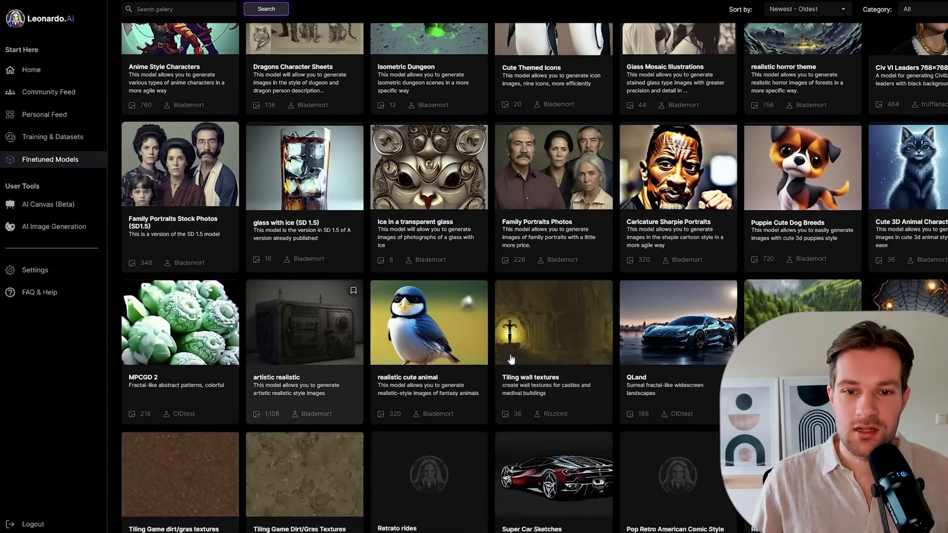
scroll(down, 3)
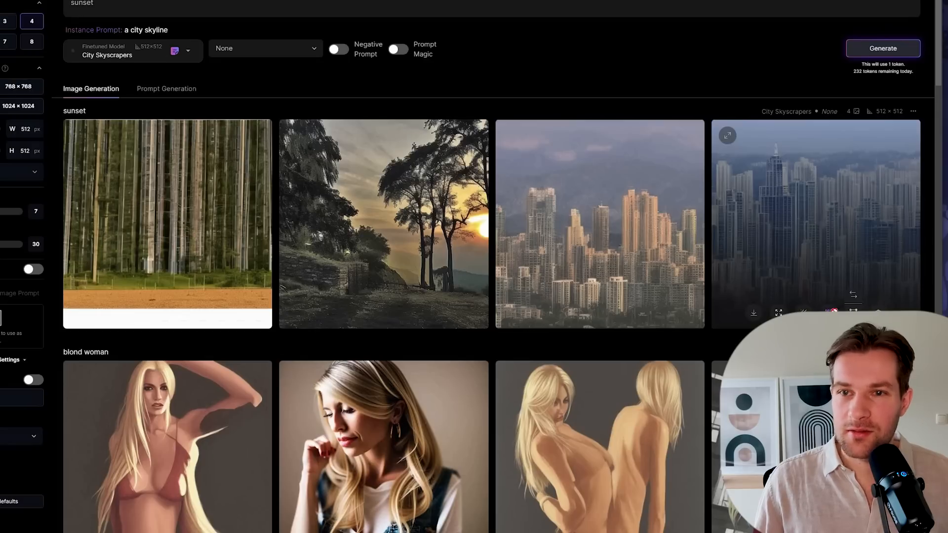
Generate 'night time, in city, with a lot of lg' in Leonardo Style and upscale the second skyline result
scroll(down, 3)
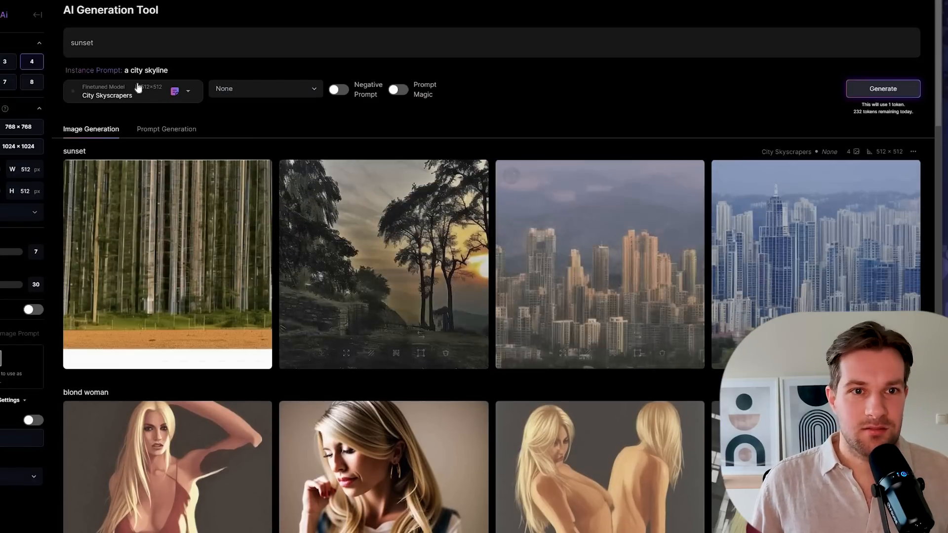
text(night time, in city, with a lot of lg)
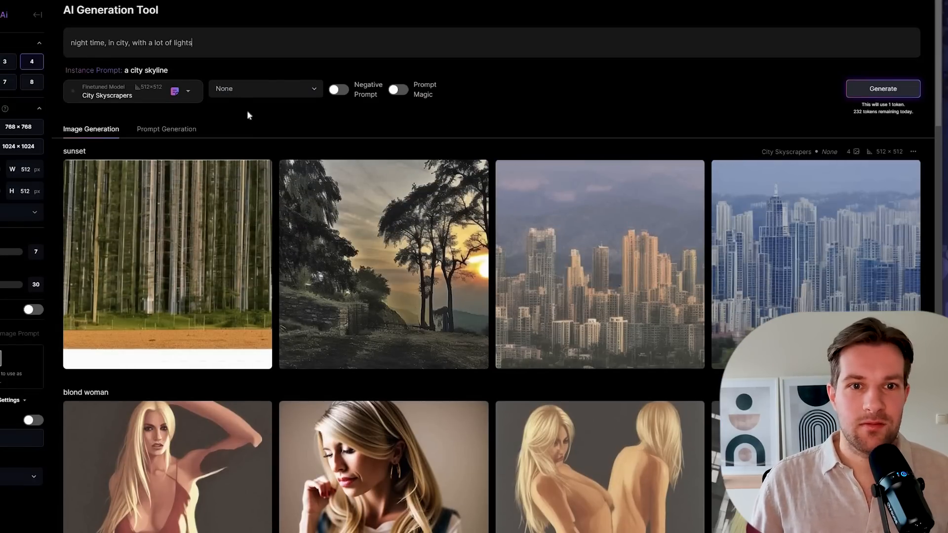
click(264, 87)
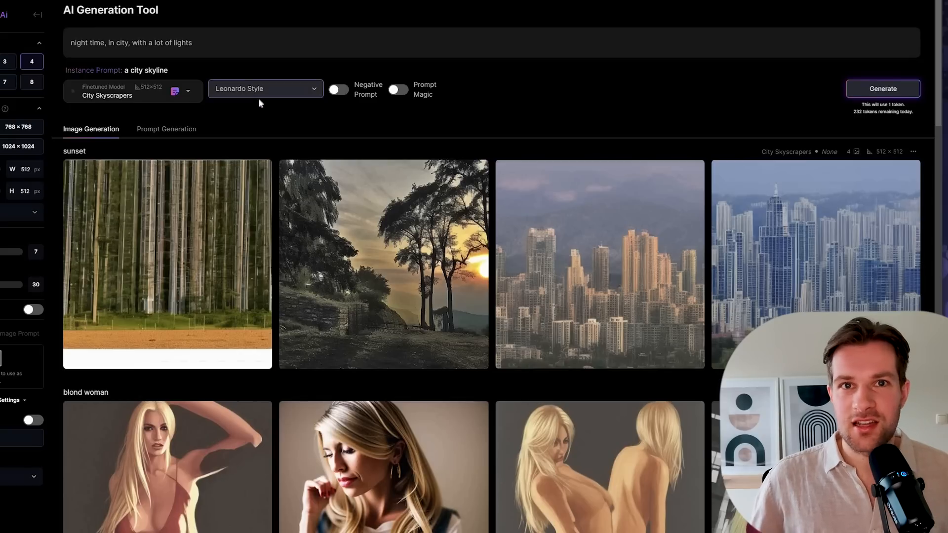
scroll(down, 3)
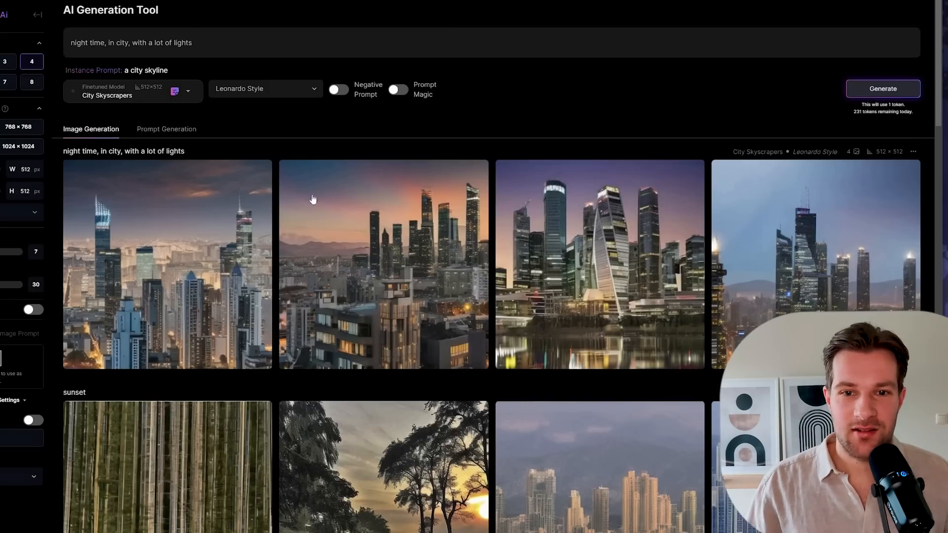
mouse_move(852, 270)
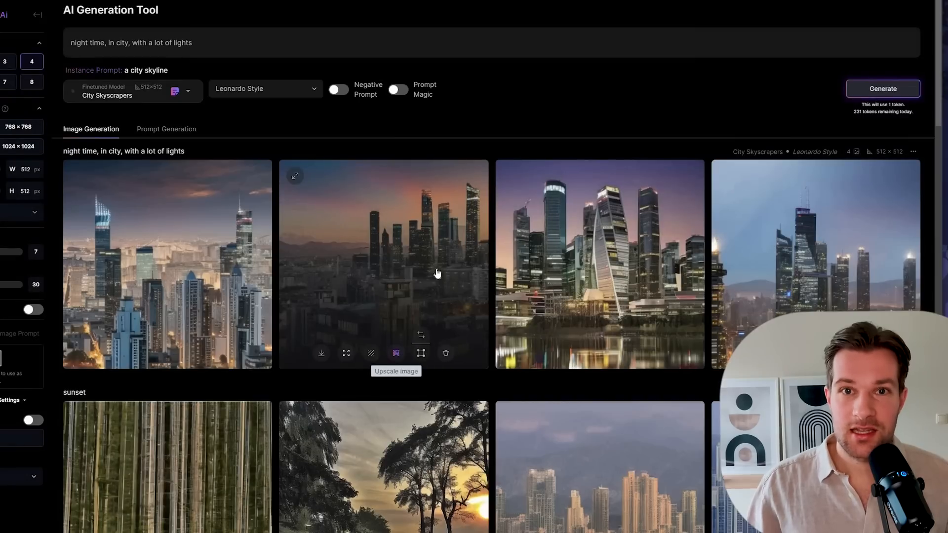
click(395, 353)
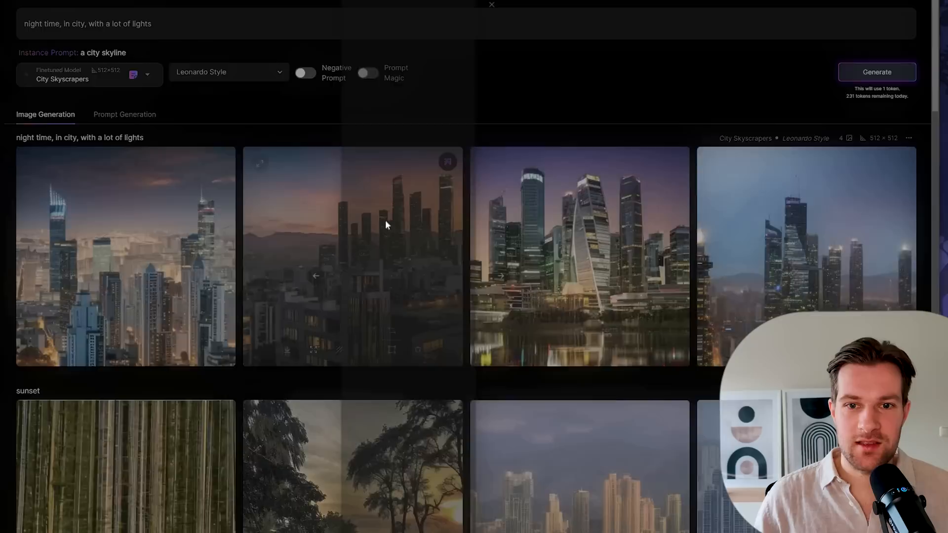
View the second night skyline enlarged, then the blond woman in a red top full-size
click(352, 257)
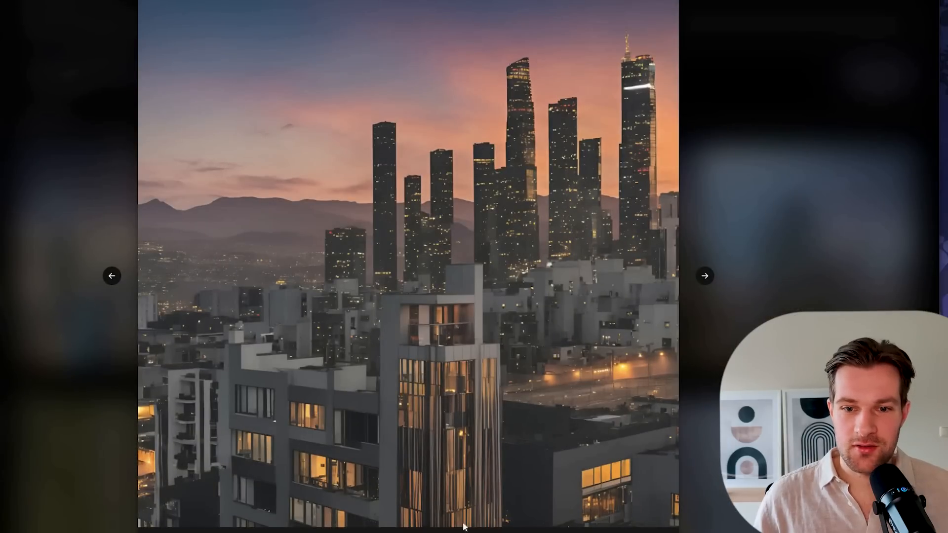
mouse_move(457, 471)
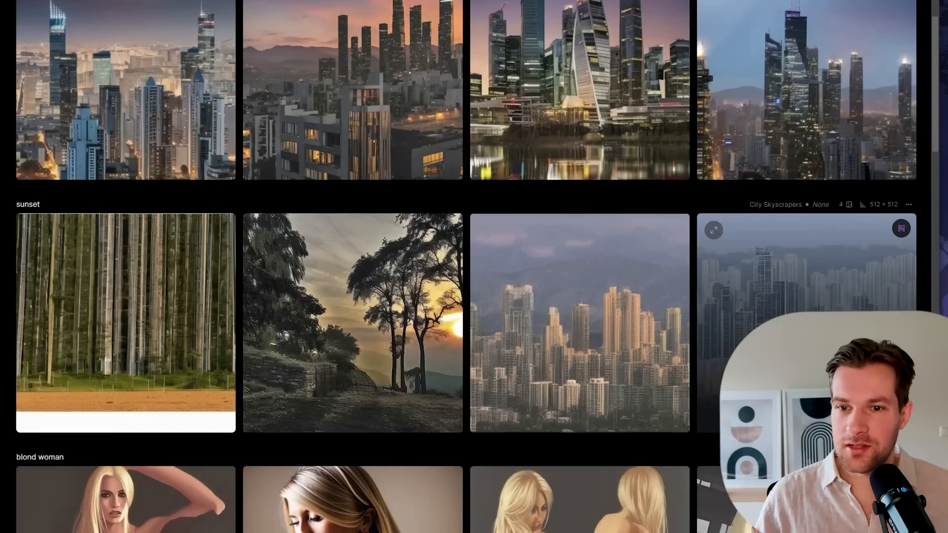
click(125, 500)
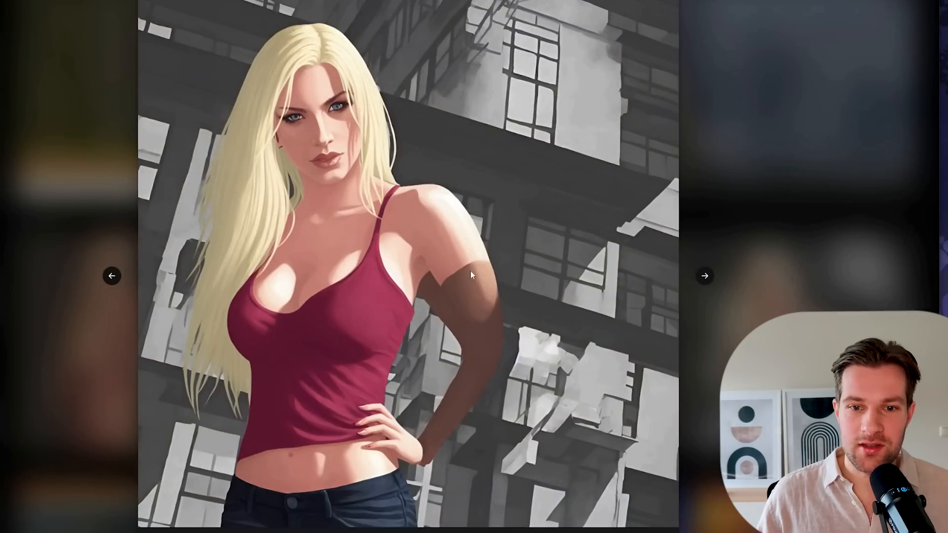
mouse_move(501, 194)
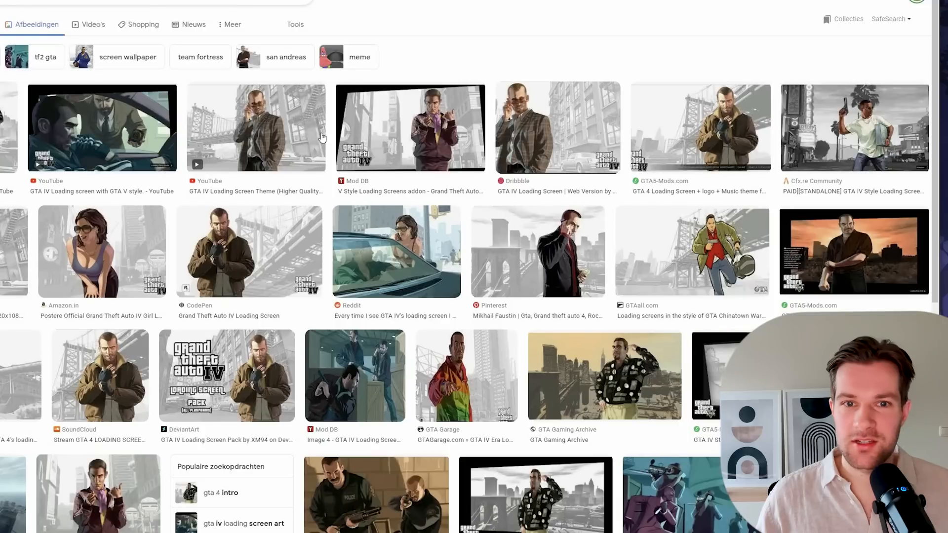
Switch to the Google Images results for GTA IV loading screen artwork
click(254, 127)
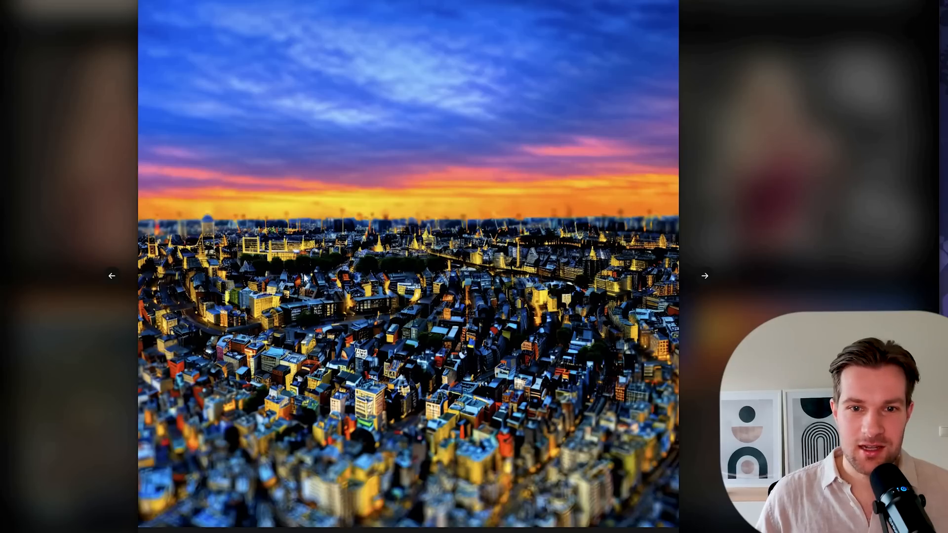
mouse_move(484, 324)
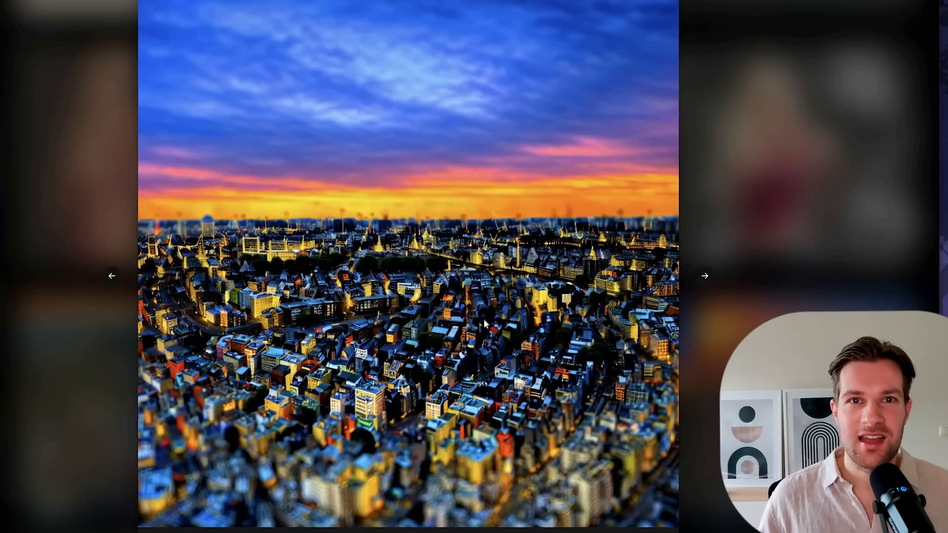